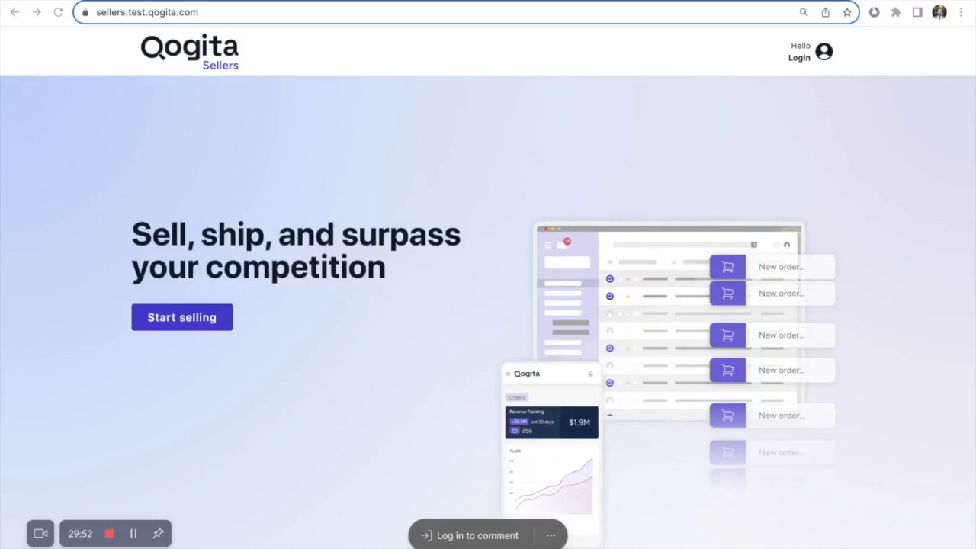
mouse_move(839, 143)
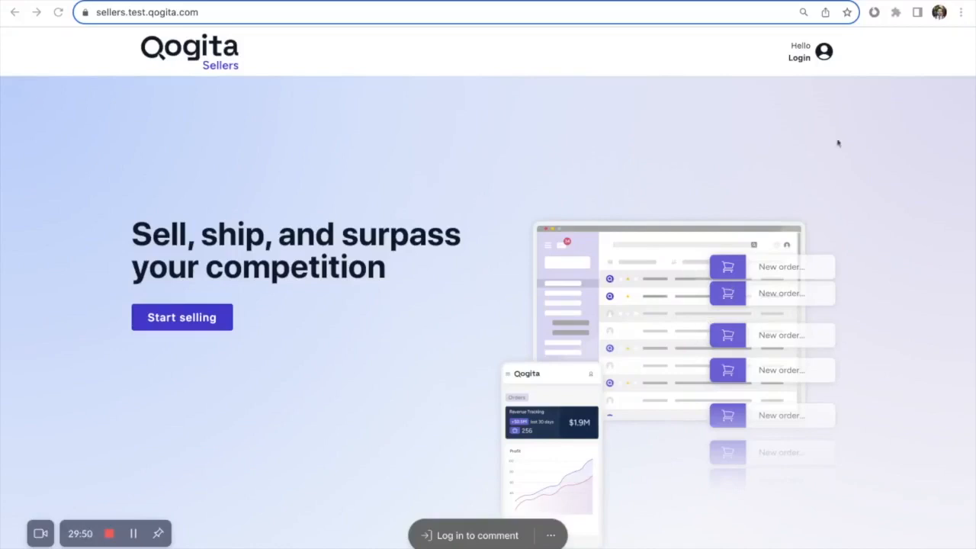
Step: Go from the public landing page to the seller login page via the header Login link
click(800, 57)
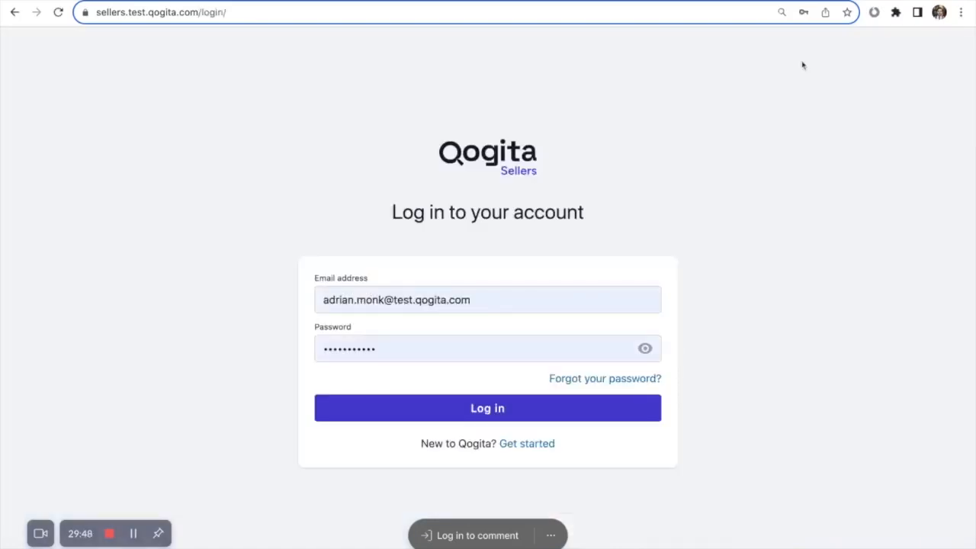
mouse_move(688, 148)
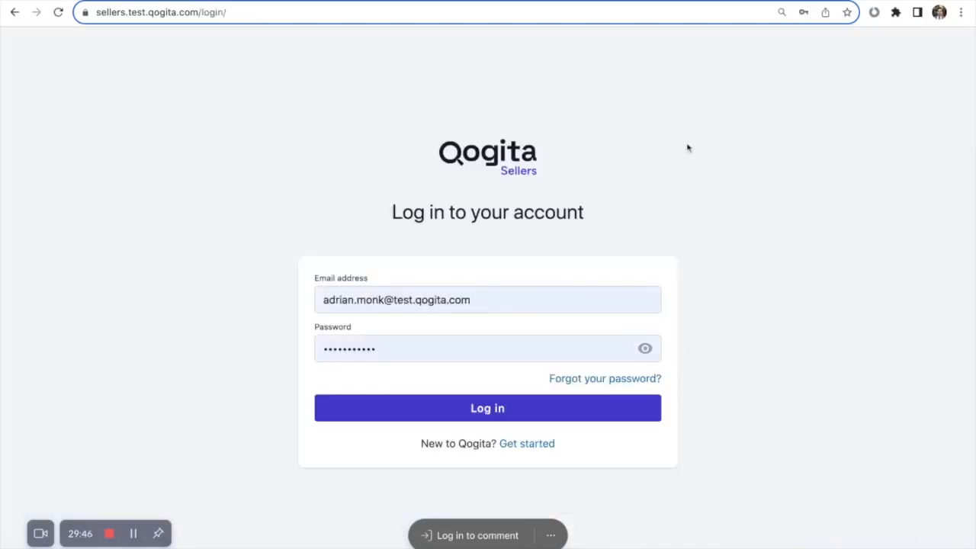
mouse_move(663, 190)
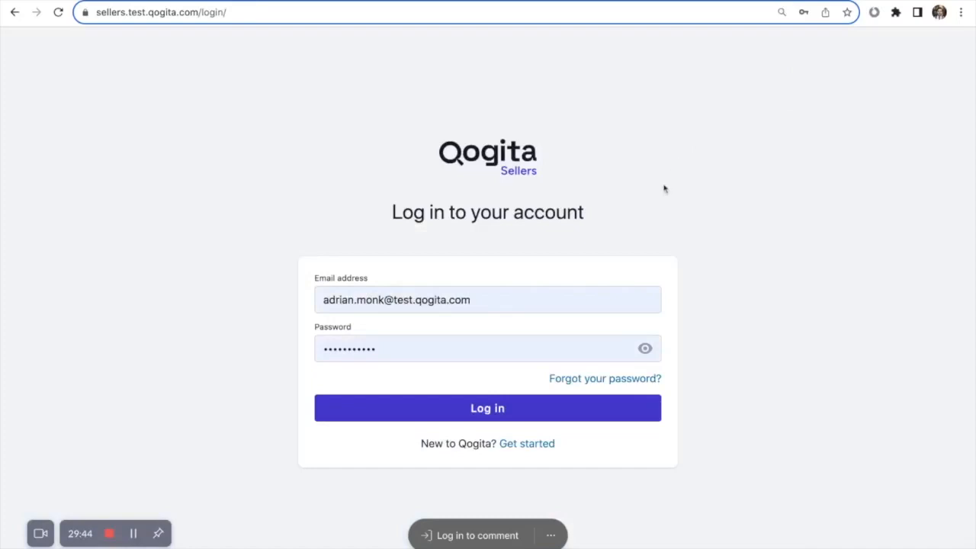
mouse_move(696, 302)
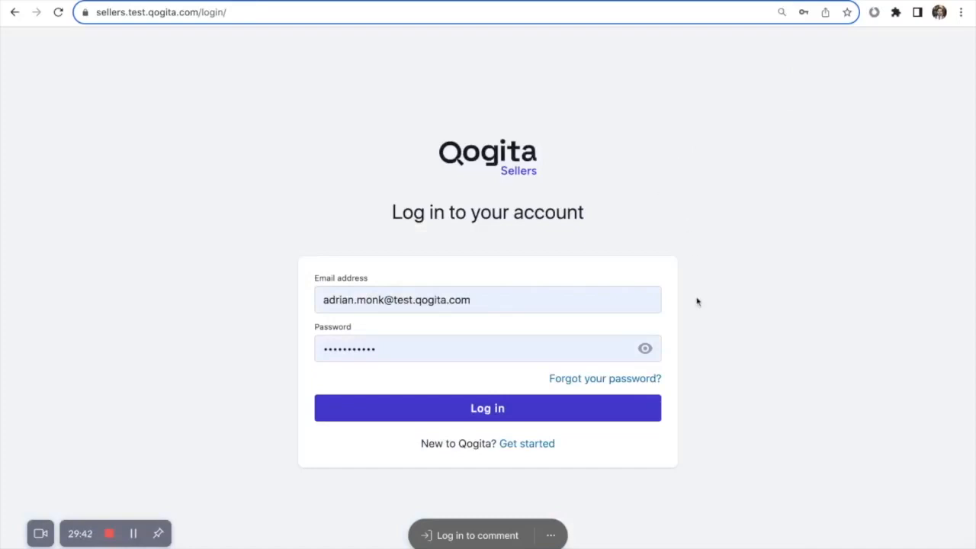
mouse_move(639, 384)
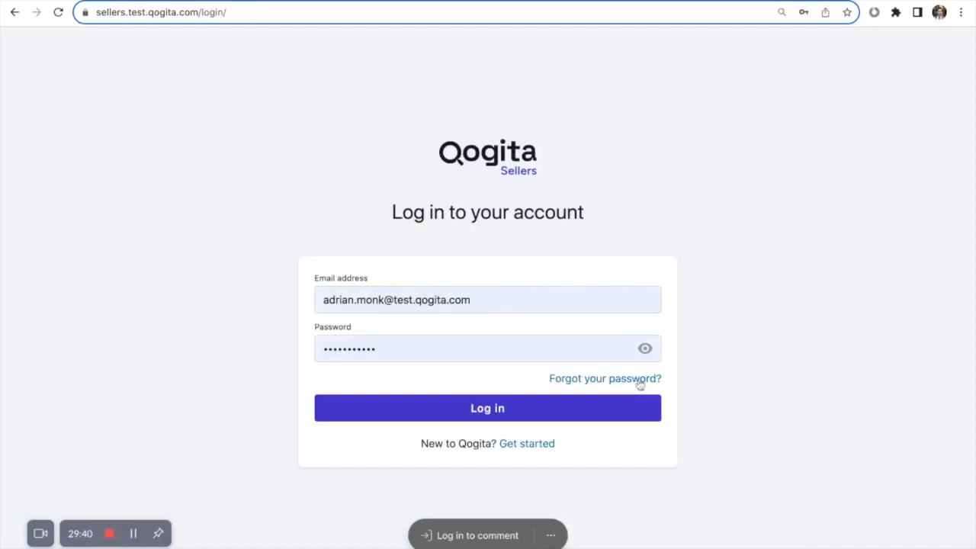
click(604, 379)
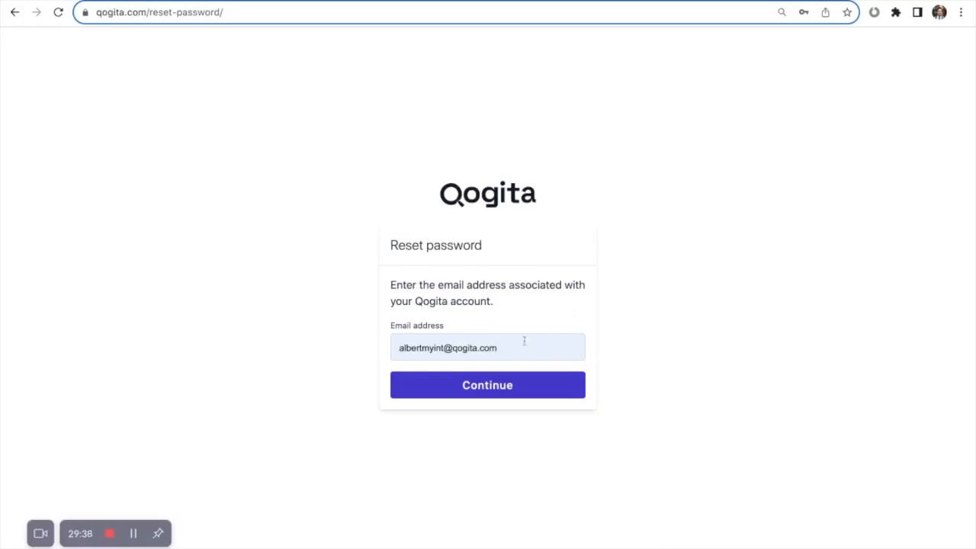
mouse_move(586, 320)
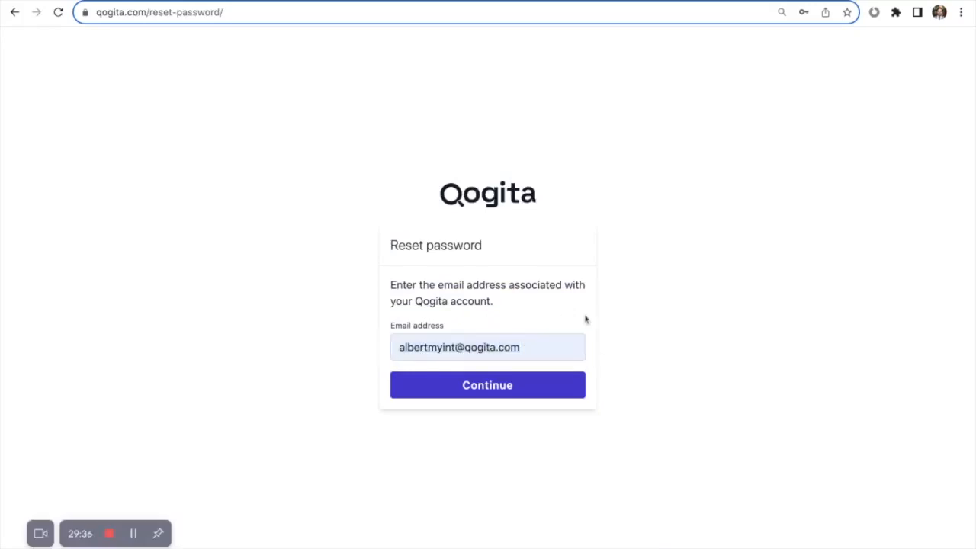
mouse_move(632, 323)
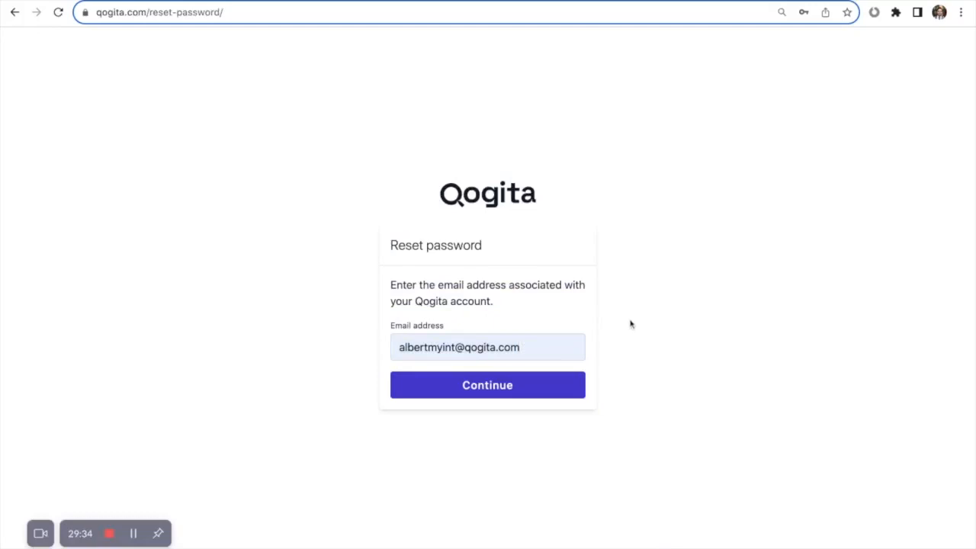
mouse_move(589, 317)
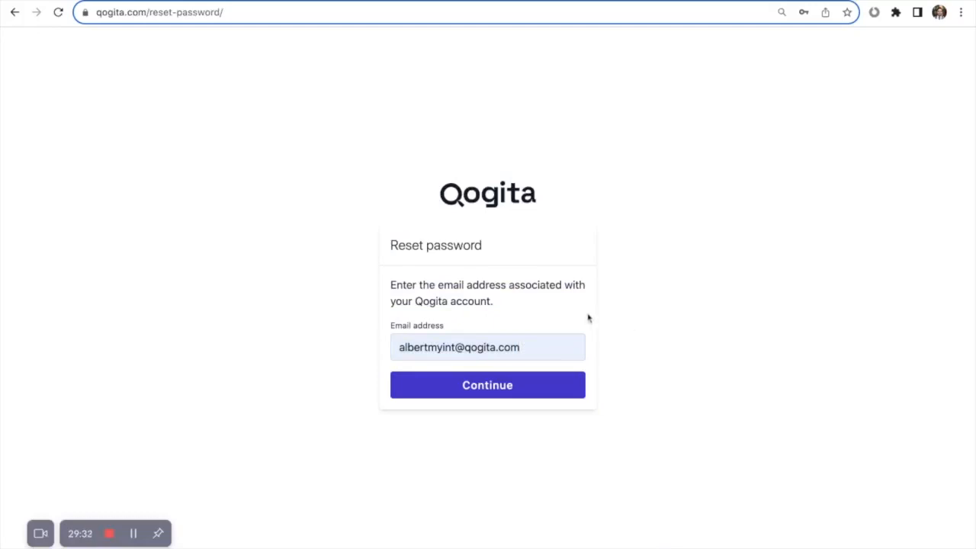
mouse_move(526, 281)
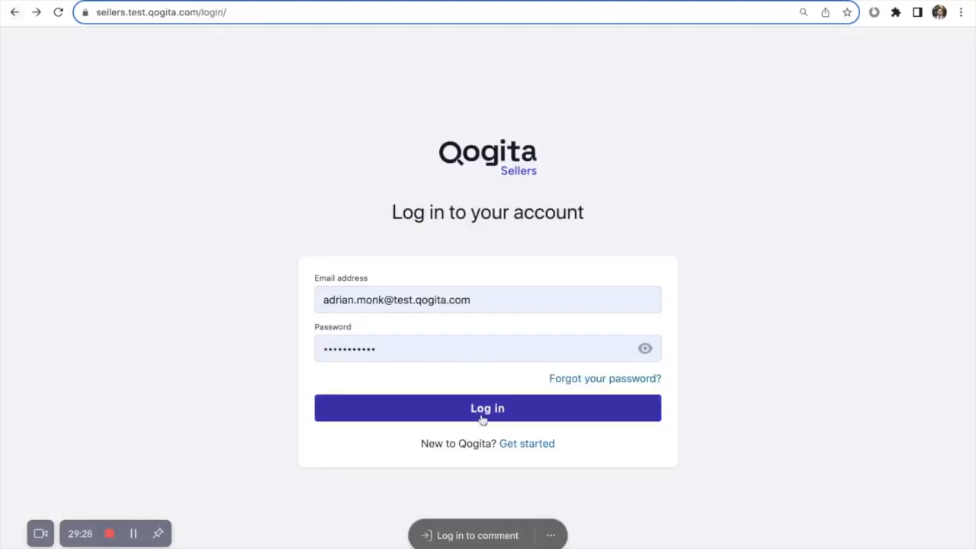
Step: Sign in and review the dashboard cards for current orders, expiring orders and claims
click(488, 409)
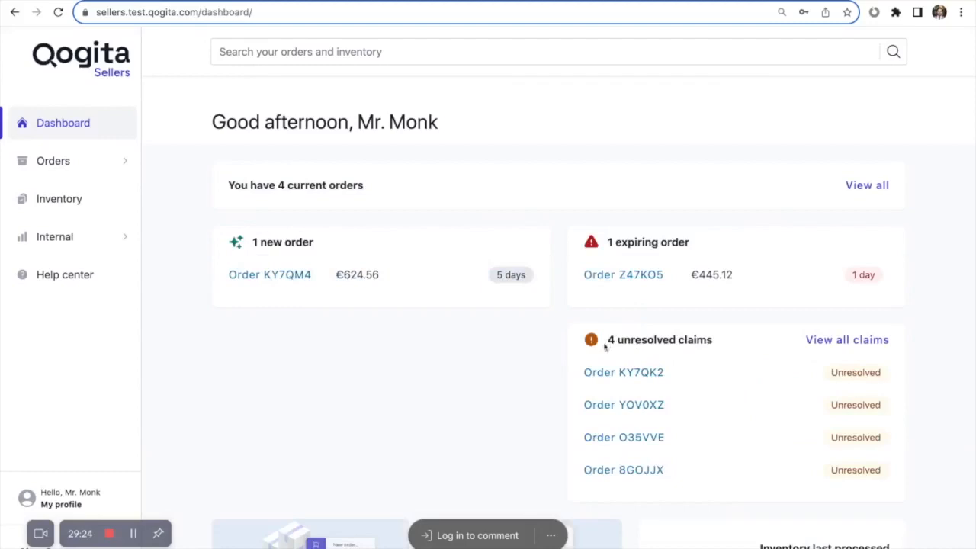
mouse_move(513, 330)
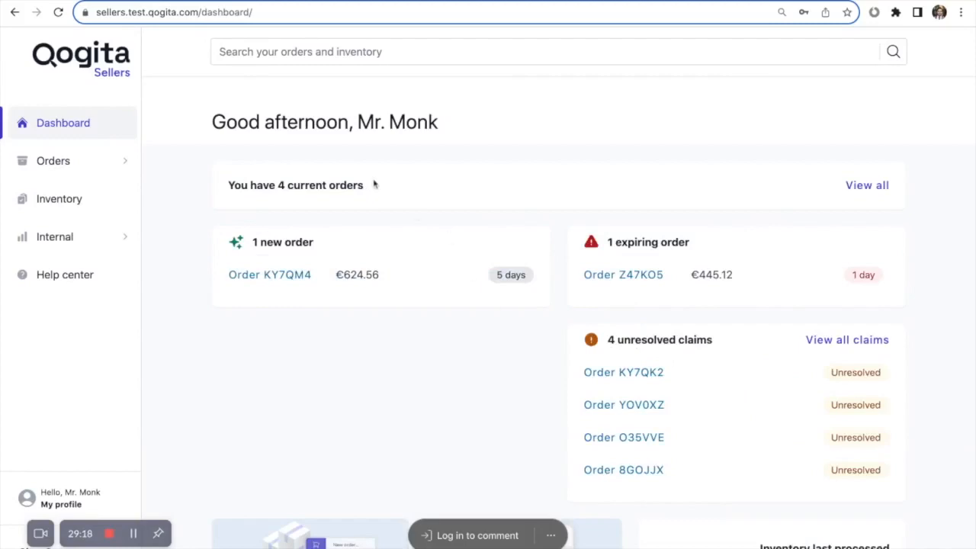
mouse_move(307, 257)
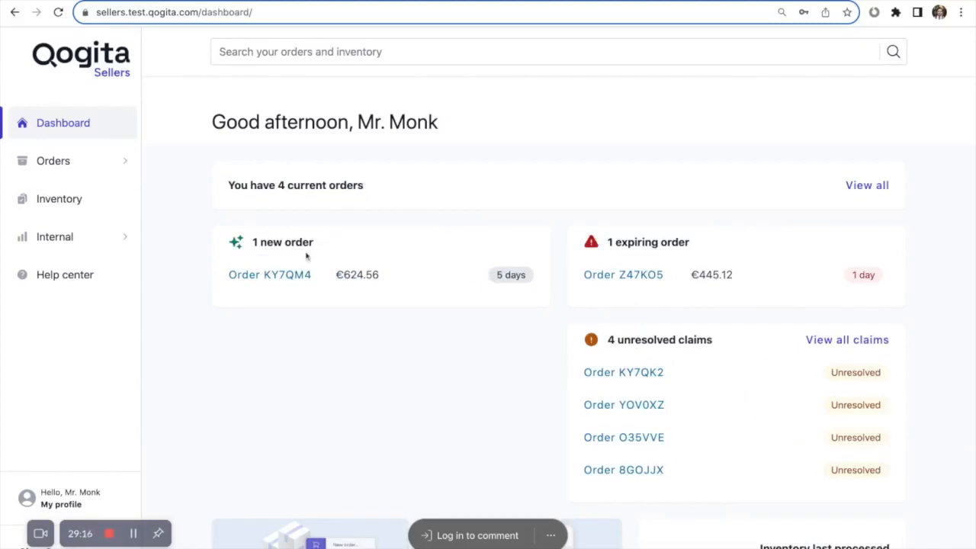
mouse_move(638, 296)
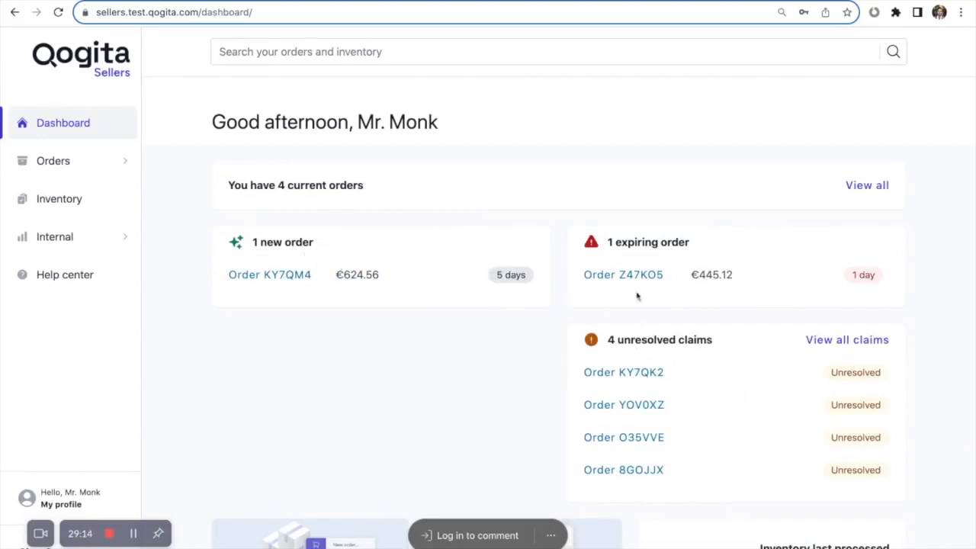
mouse_move(653, 280)
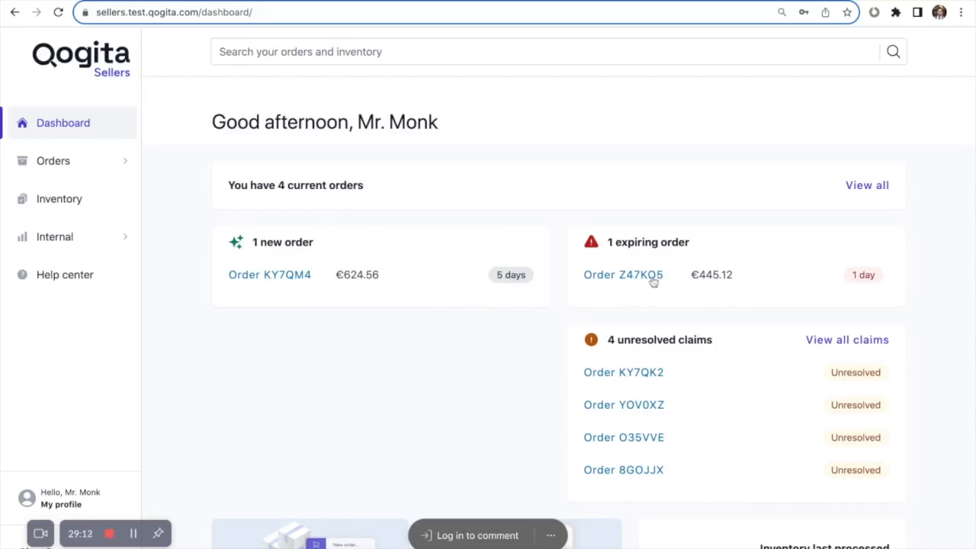
mouse_move(610, 316)
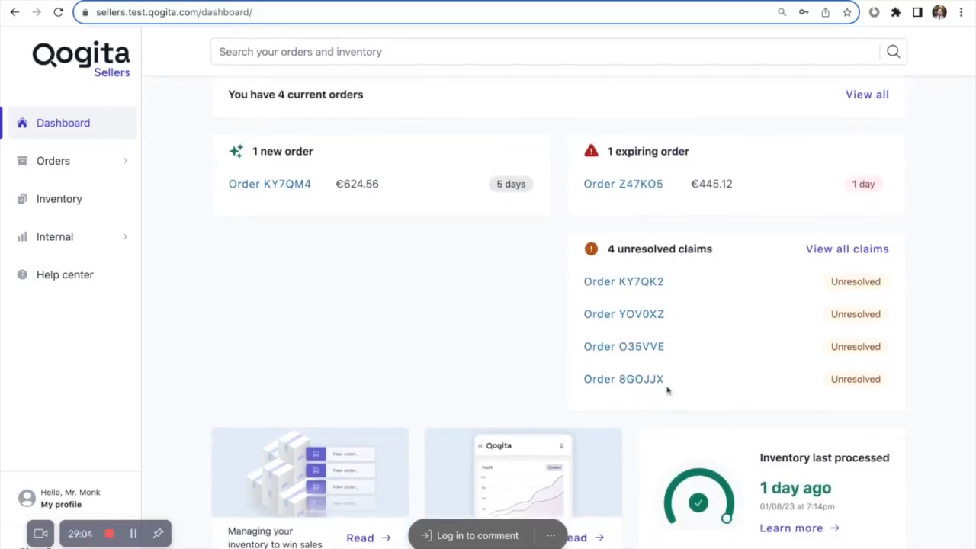
mouse_move(696, 397)
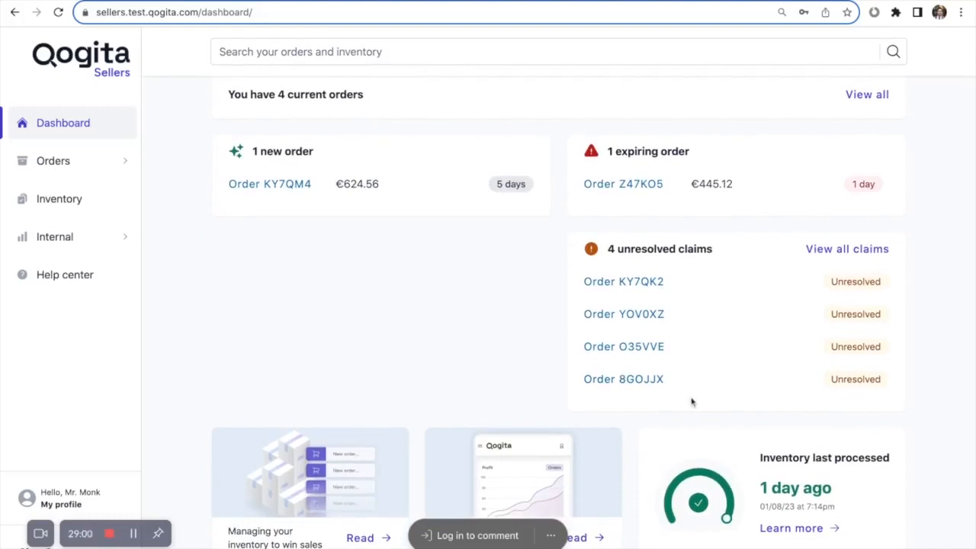
scroll(up, 3)
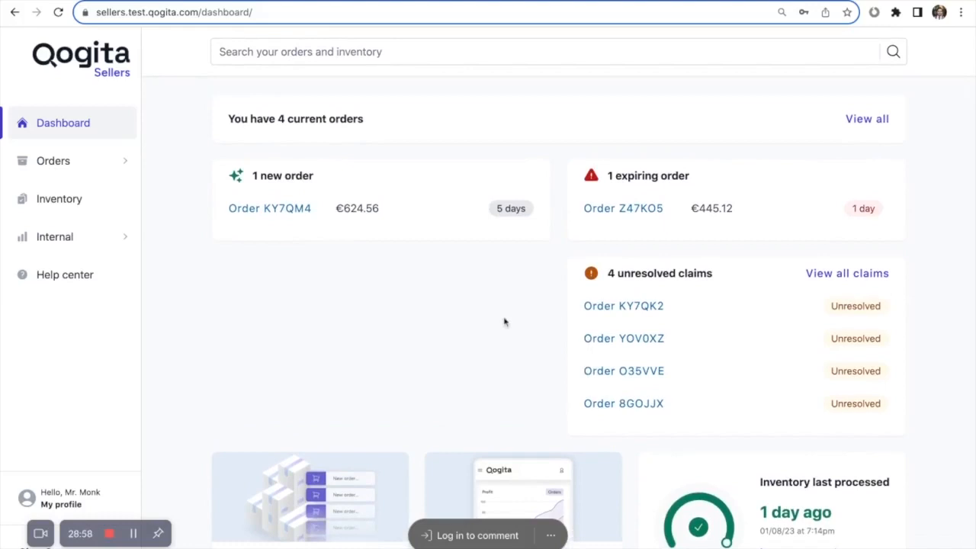
mouse_move(867, 119)
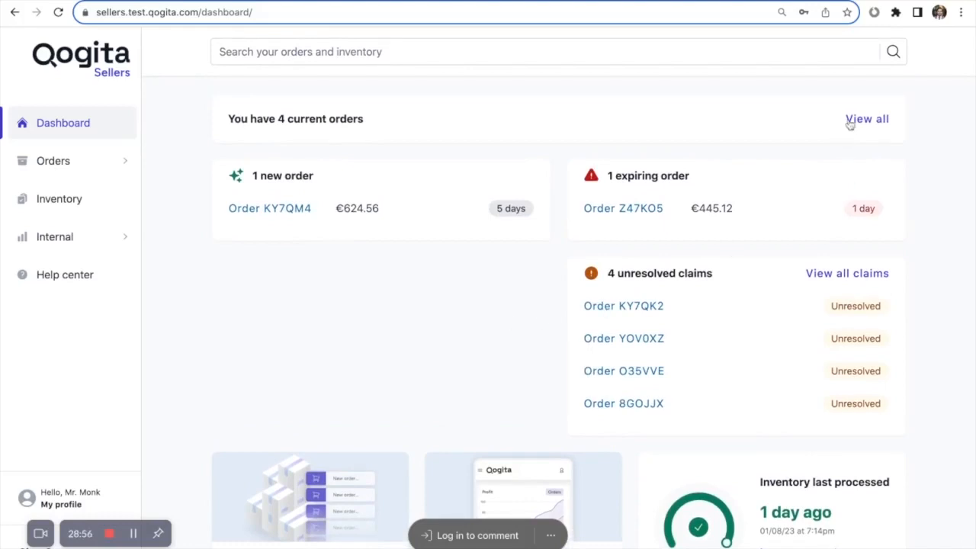
Step: View all four current orders with their values and expiry times
click(867, 119)
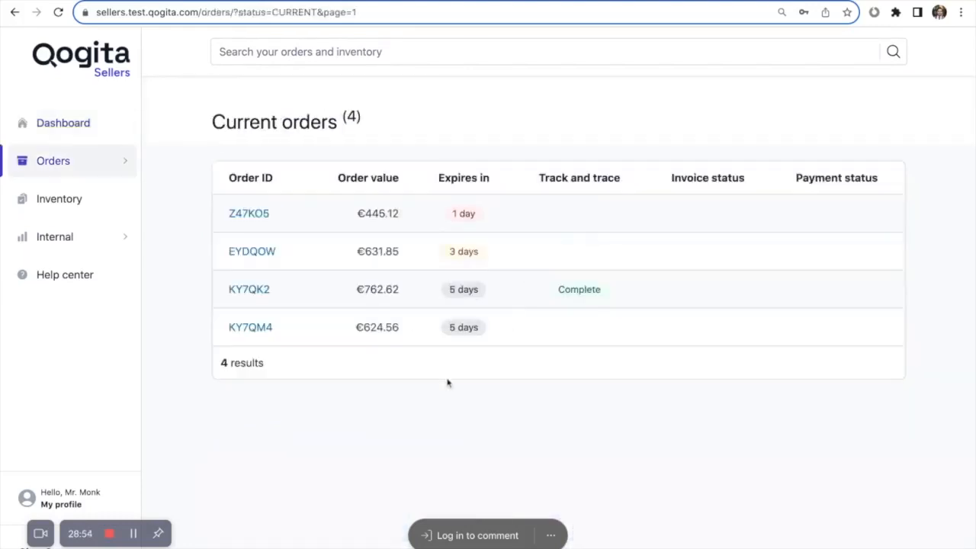
mouse_move(424, 370)
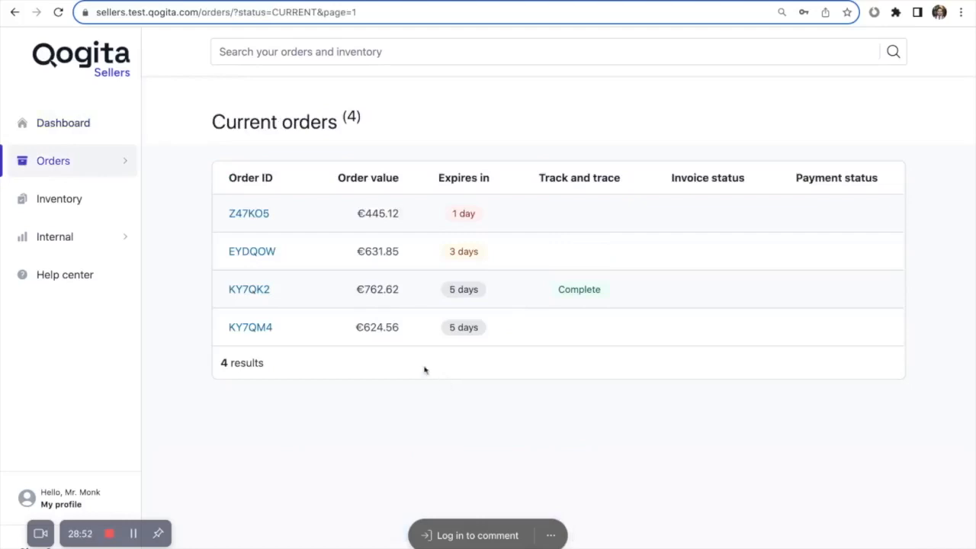
mouse_move(465, 246)
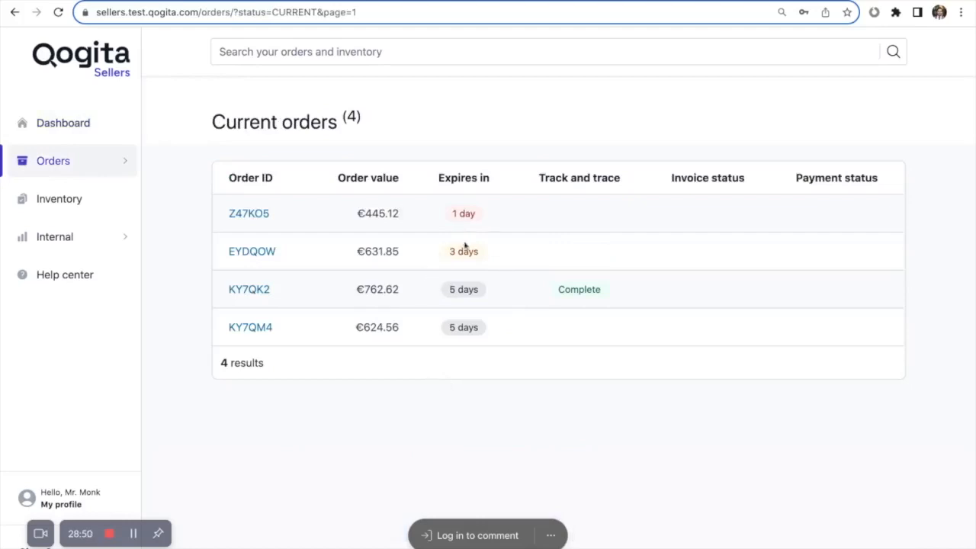
mouse_move(747, 288)
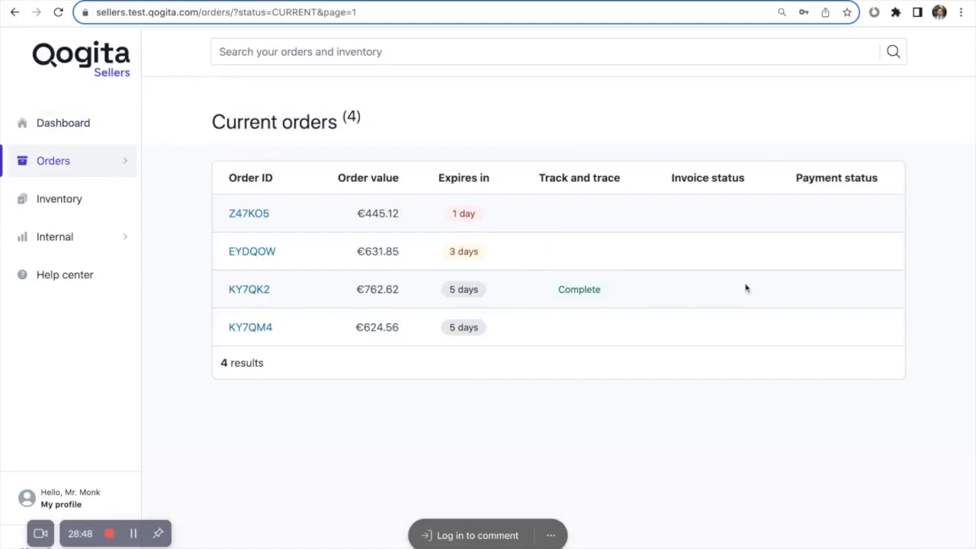
mouse_move(323, 366)
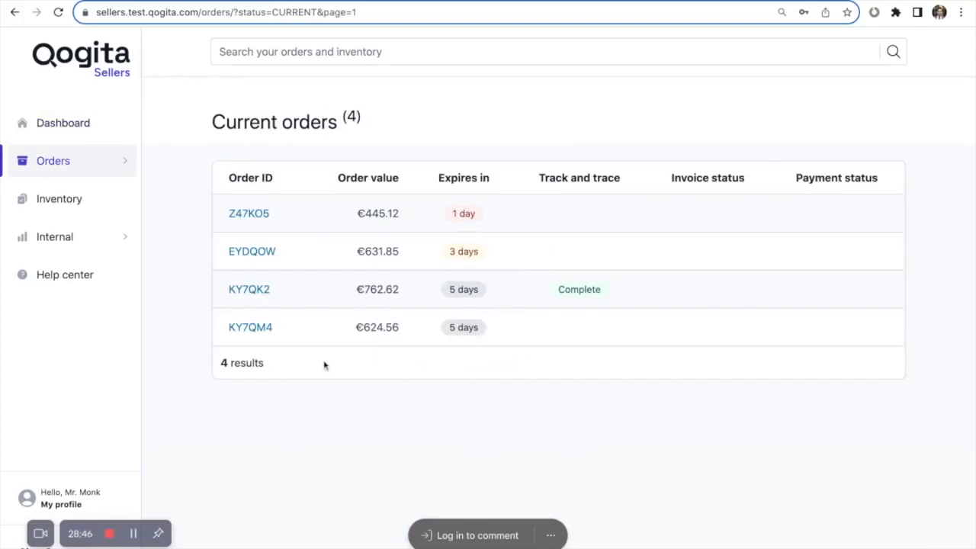
mouse_move(247, 220)
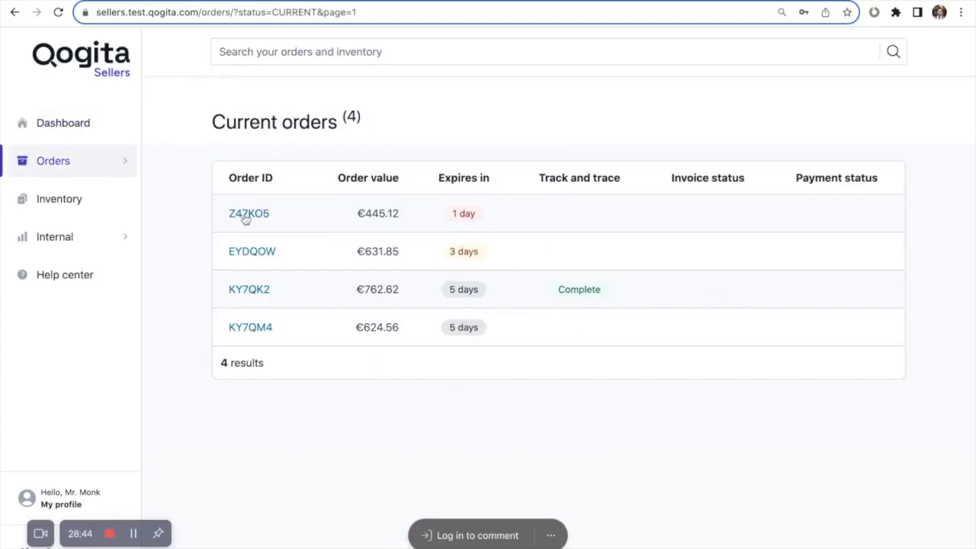
Step: Open order Z47KO5 and review its €445.12 total, addresses and order lines
click(249, 213)
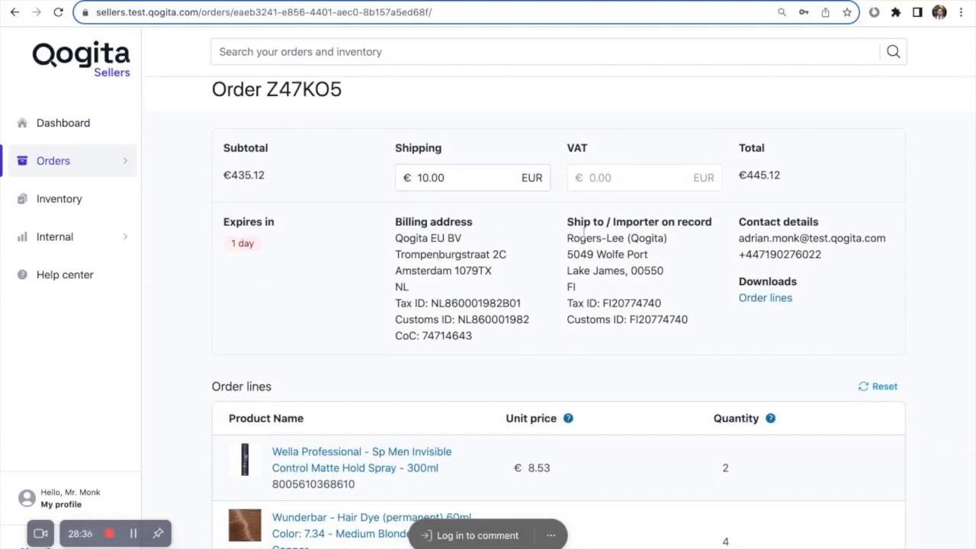
mouse_move(778, 272)
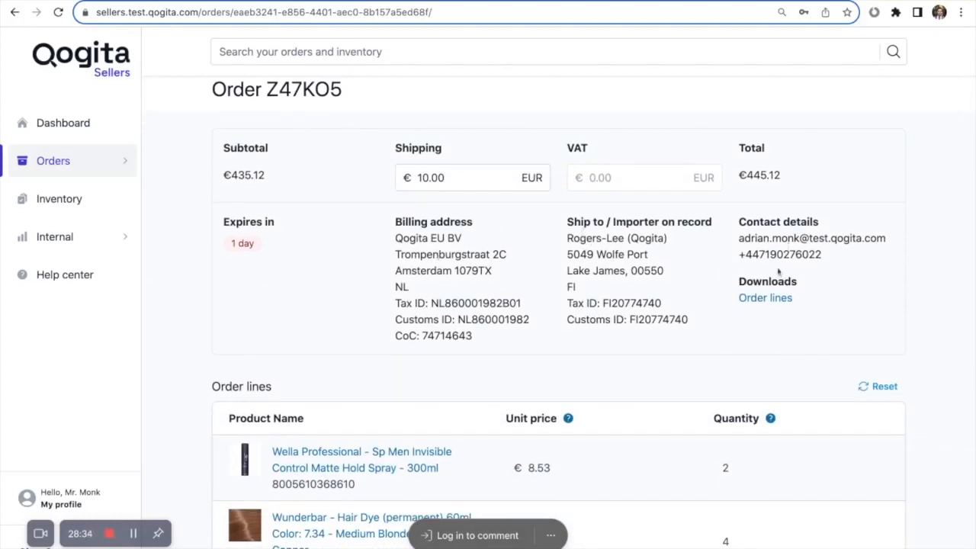
scroll(down, 3)
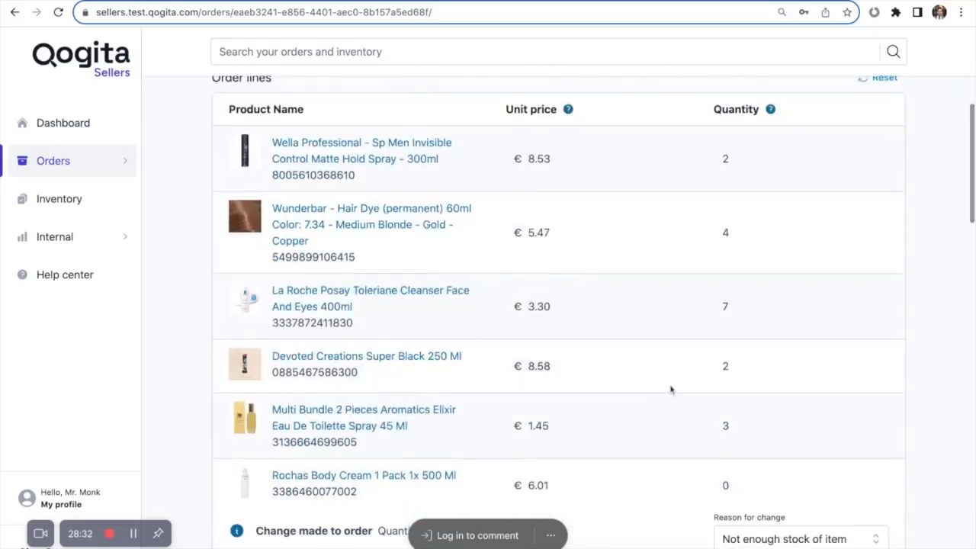
scroll(up, 3)
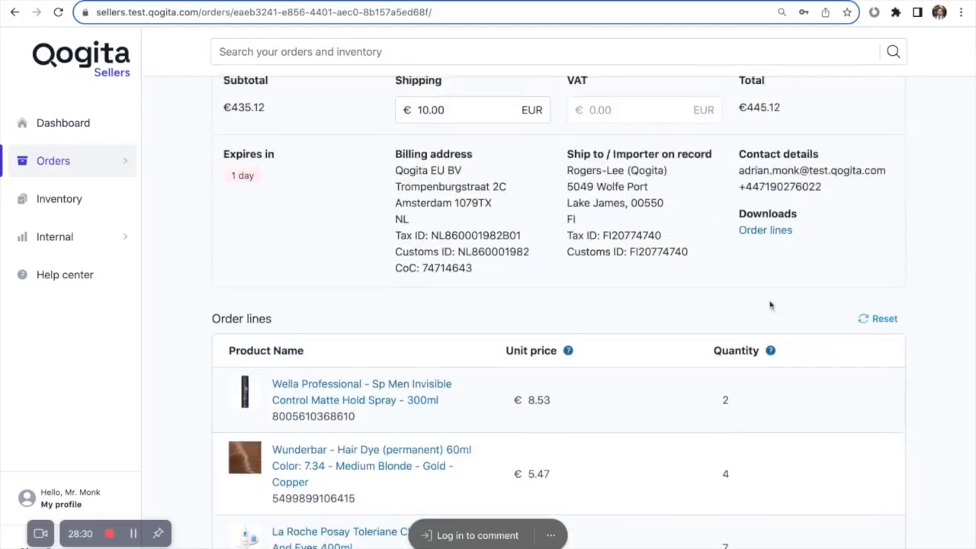
mouse_move(759, 291)
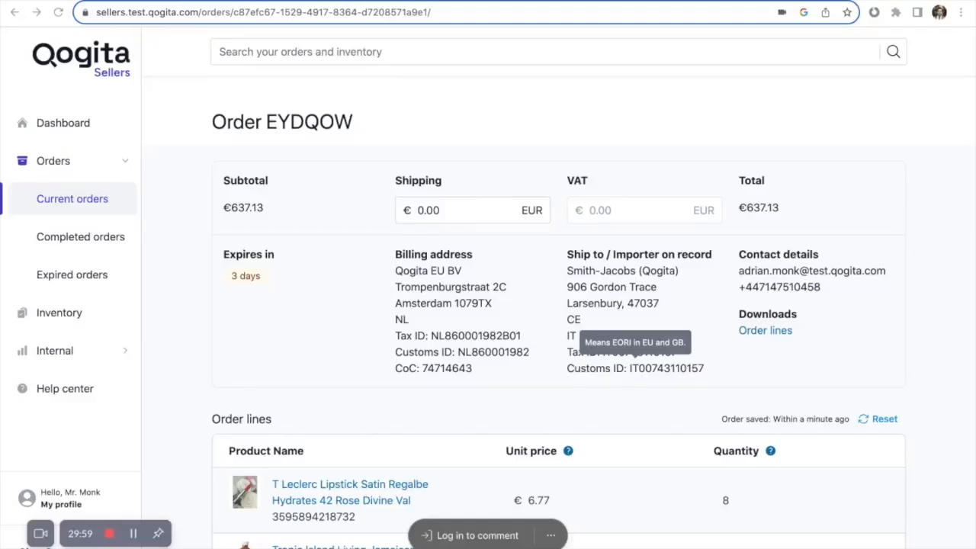
mouse_move(812, 311)
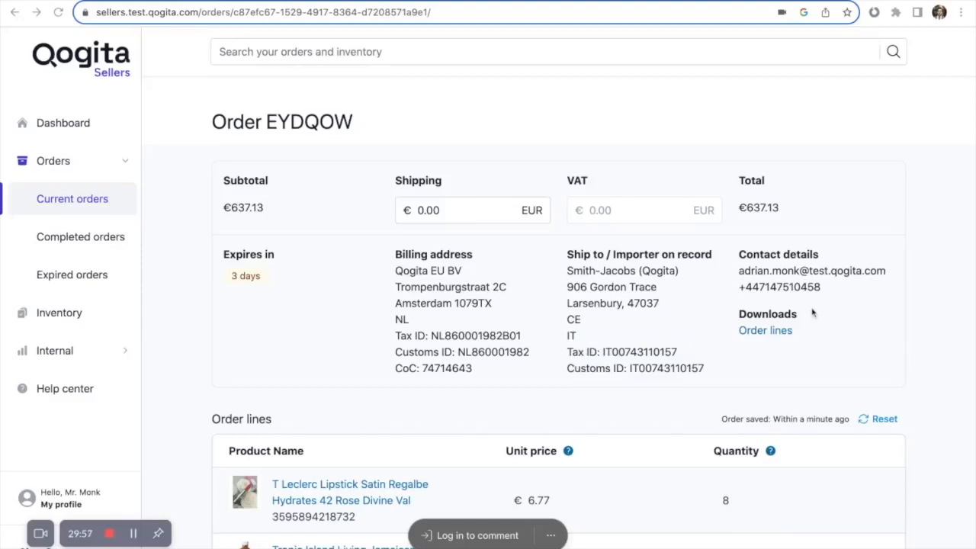
mouse_move(787, 313)
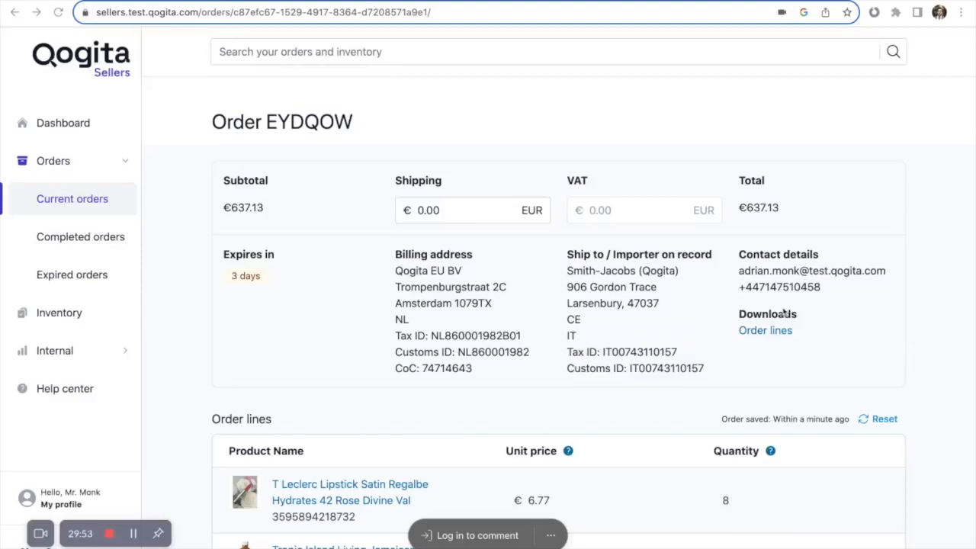
Step: Scroll to order EYDQOW's order lines and set the Shampoo Bar Ocean quantity from 2 to 0
scroll(down, 3)
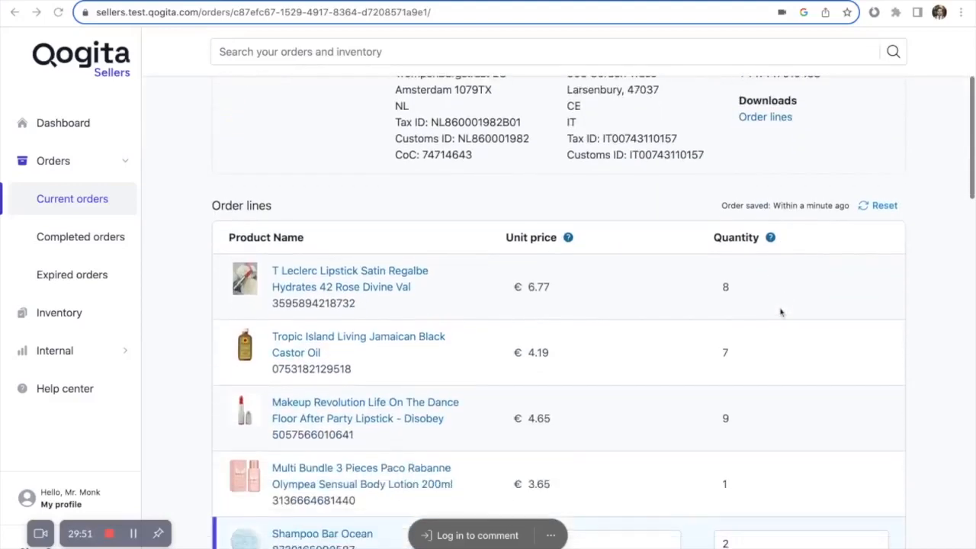
scroll(down, 3)
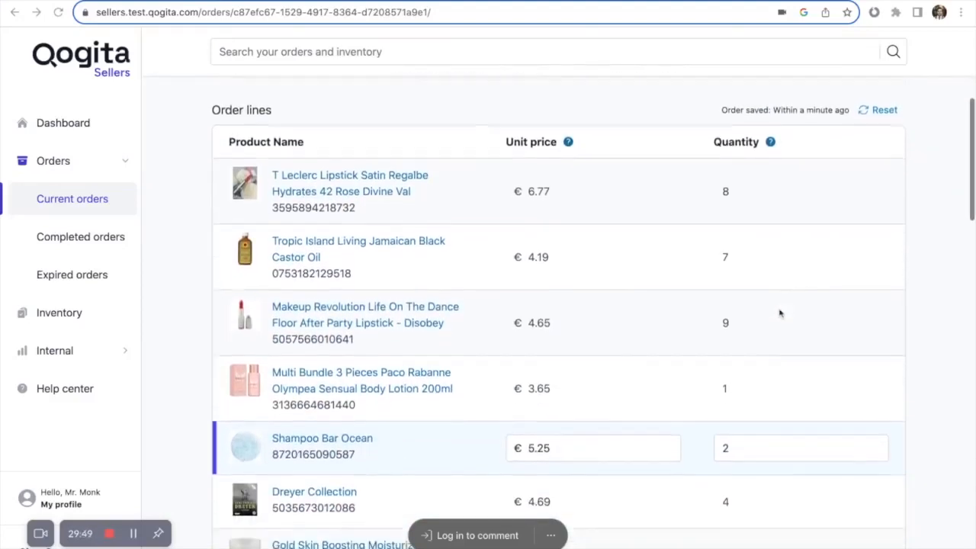
scroll(down, 3)
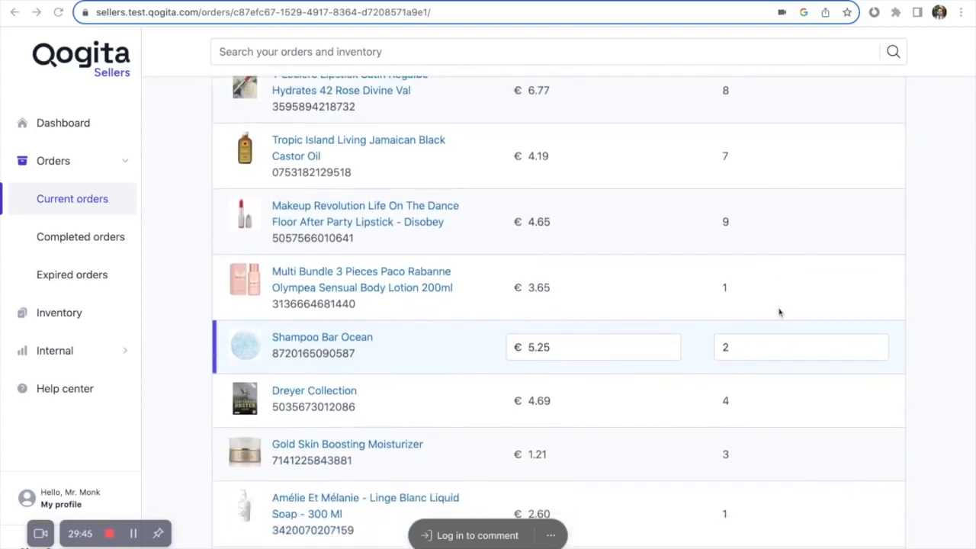
scroll(down, 3)
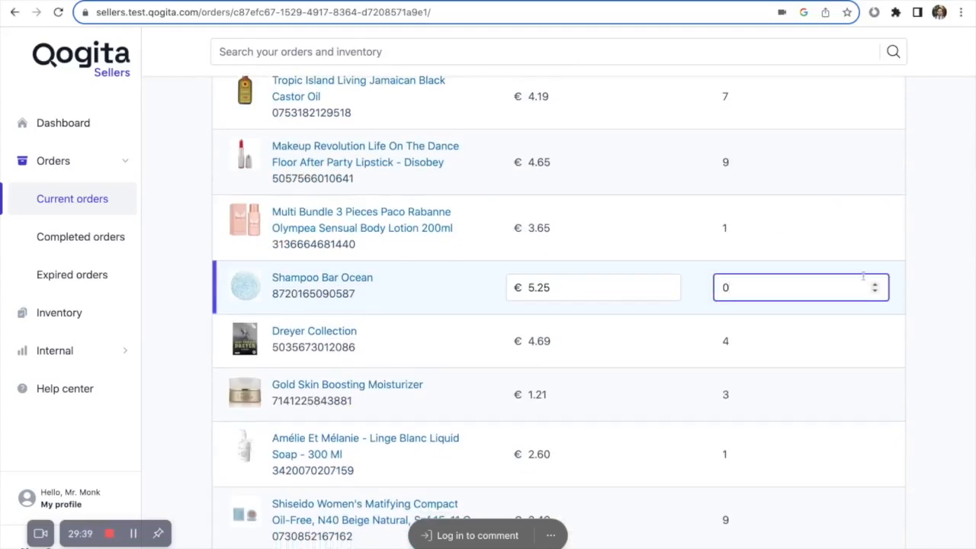
Step: Give 'Not enough stock of item' as the change reason and begin editing the unit price from 5.25
click(876, 291)
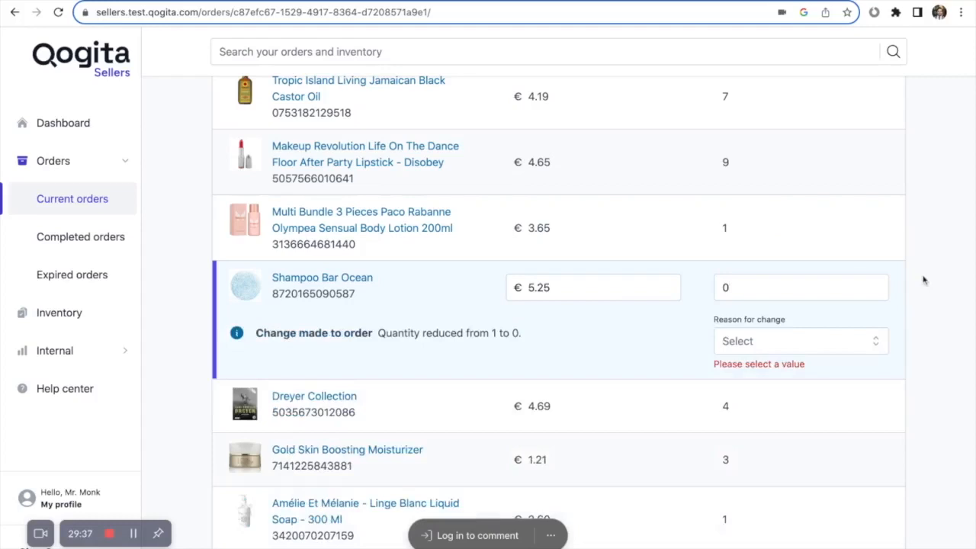
mouse_move(903, 291)
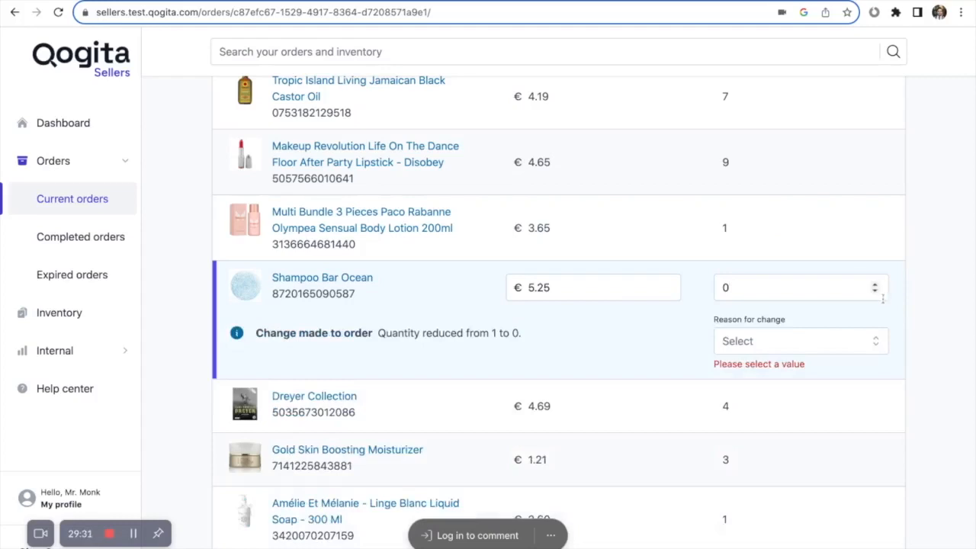
click(796, 342)
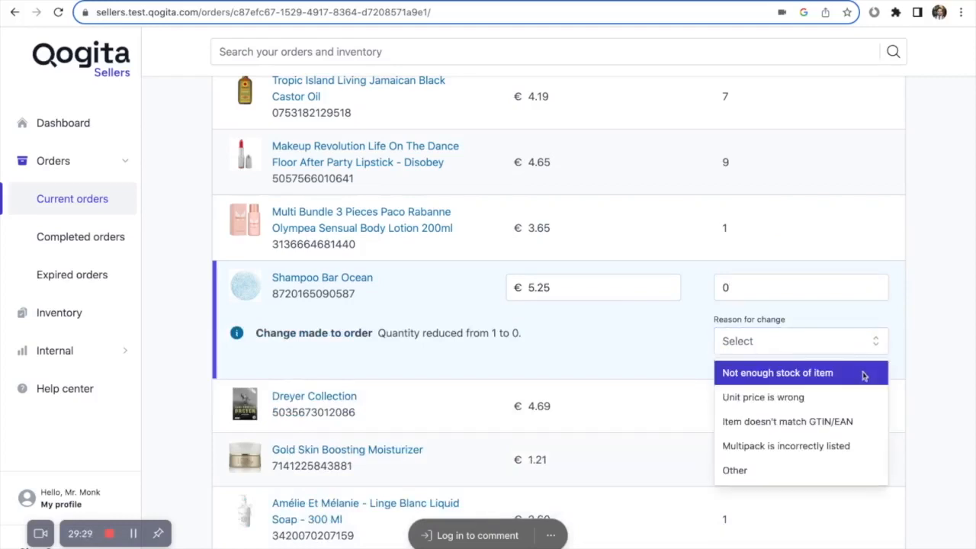
click(778, 372)
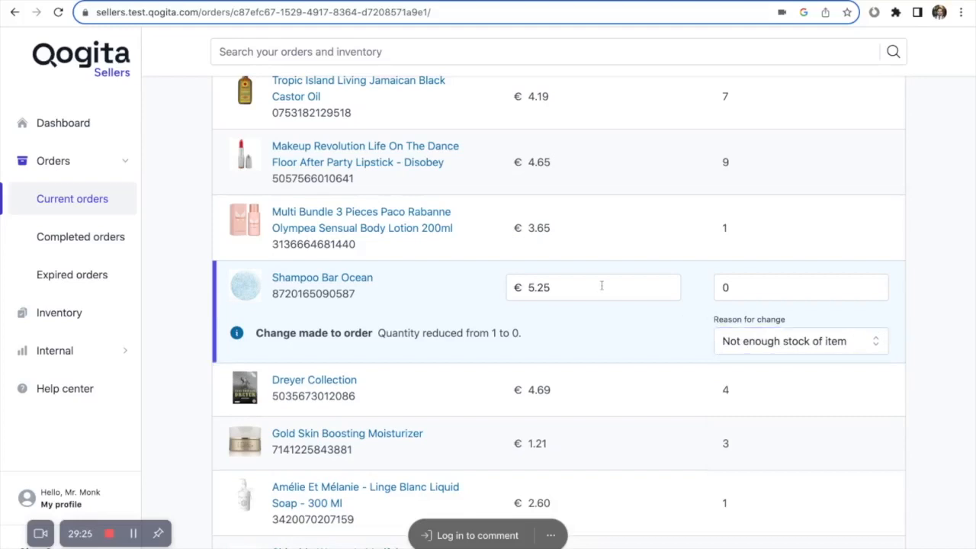
click(593, 286)
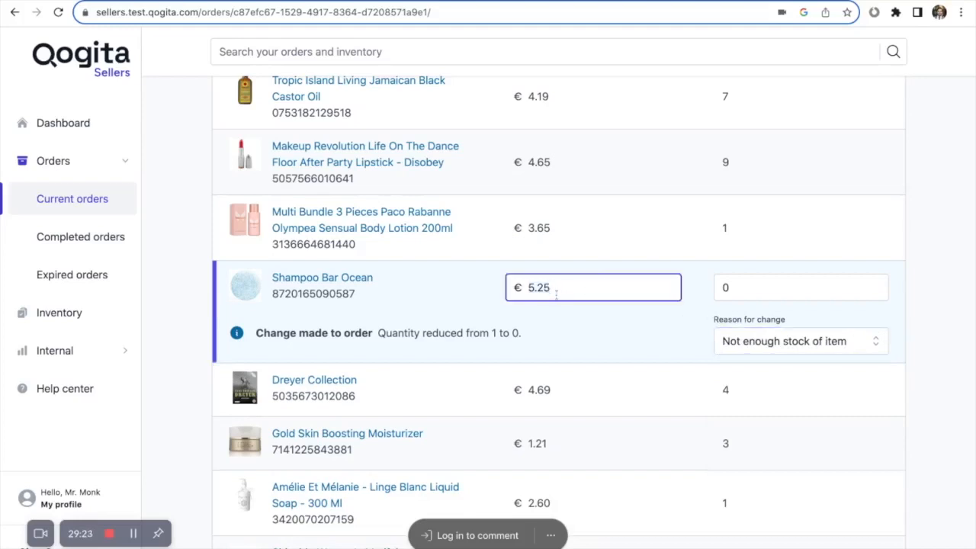
key(Backspace)
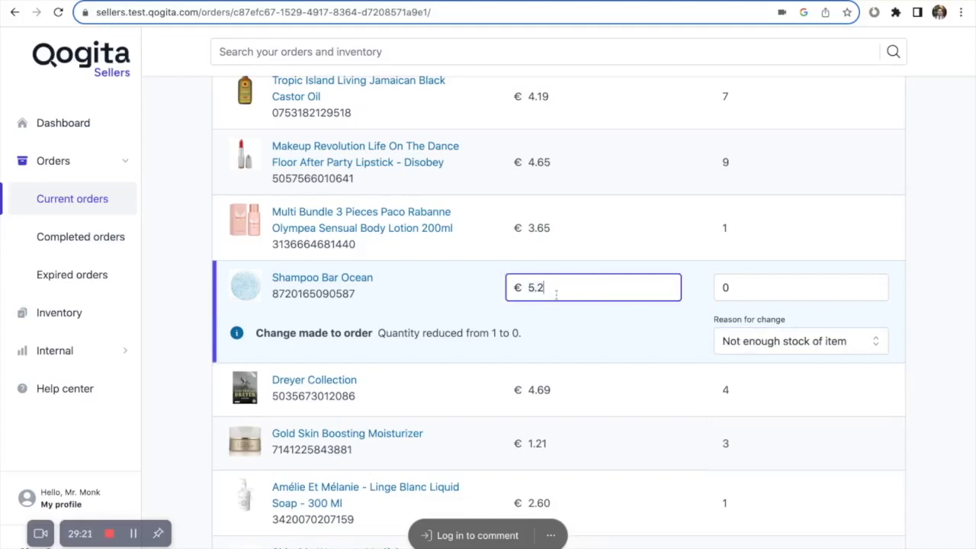
Step: Finish the €5.26 unit price and set order EYDQOW's shipping to €10.00, total €636.63
text(6)
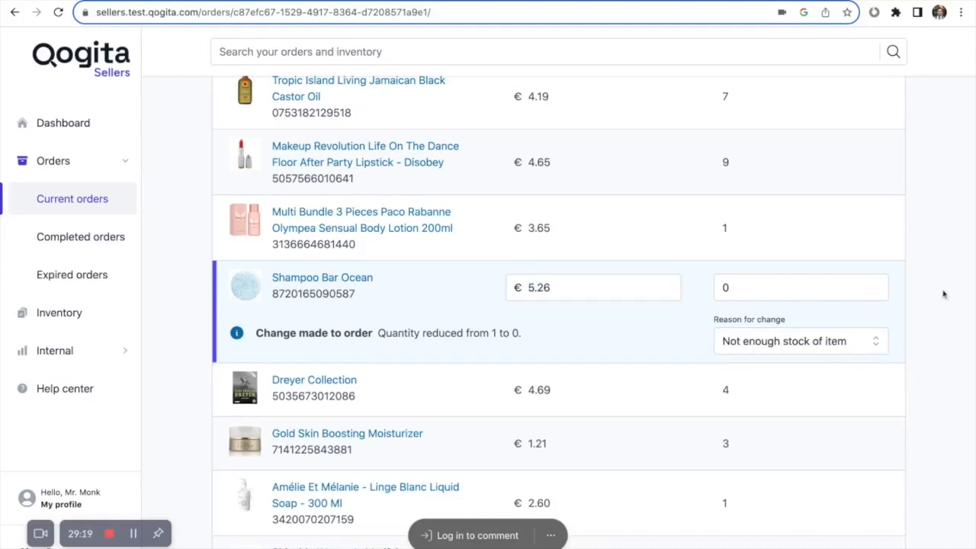
scroll(up, 3)
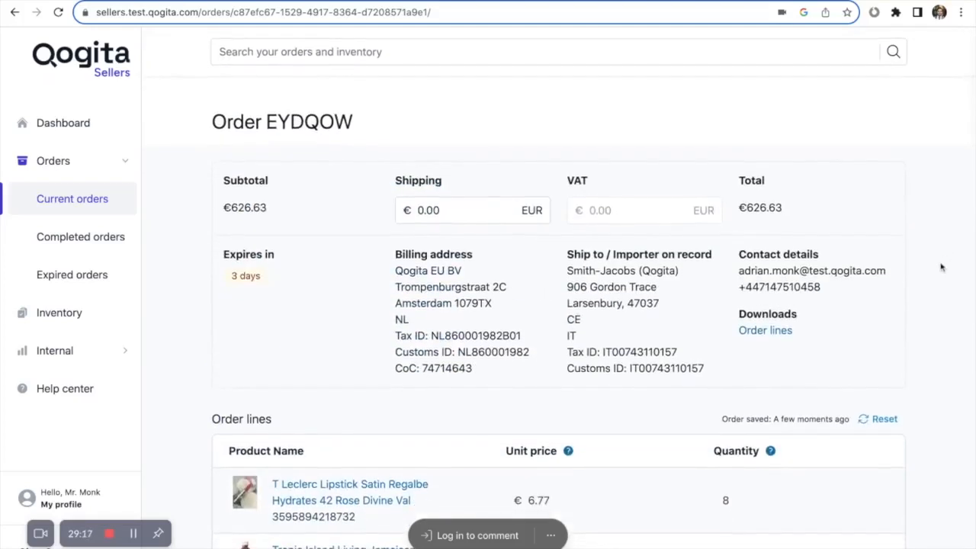
mouse_move(494, 262)
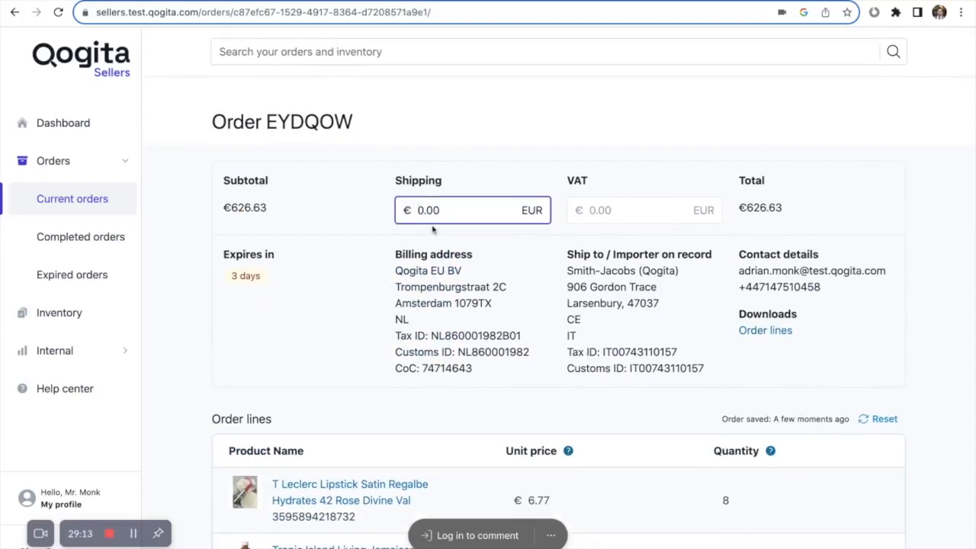
text(10.00)
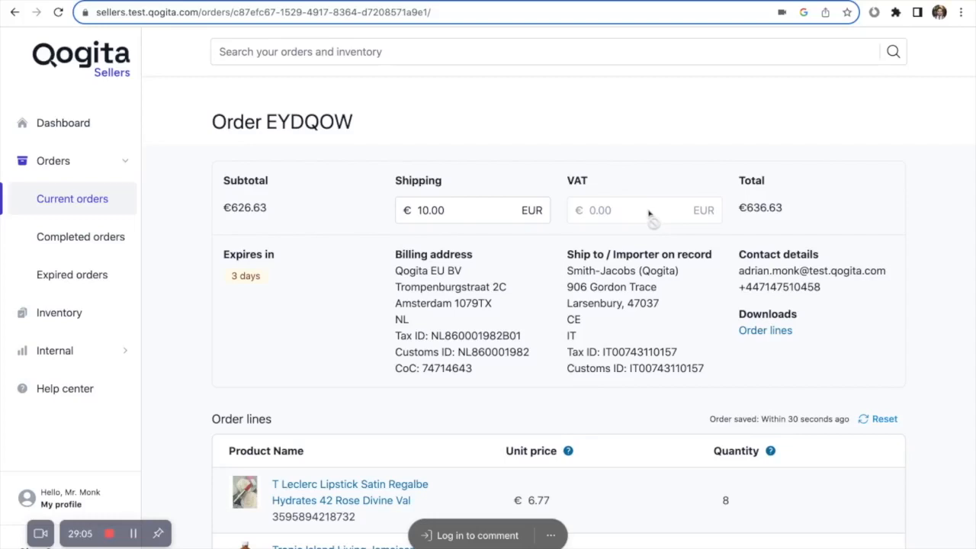
scroll(down, 3)
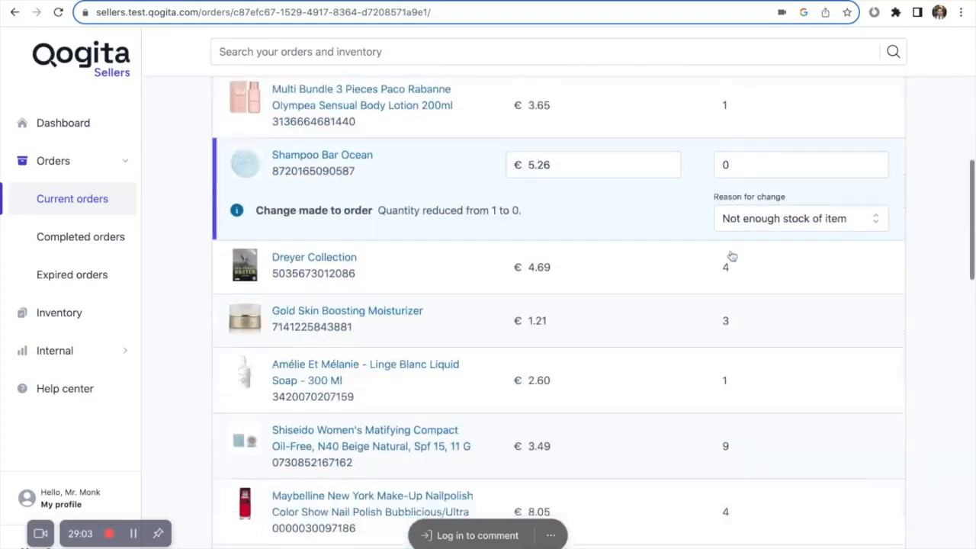
scroll(down, 3)
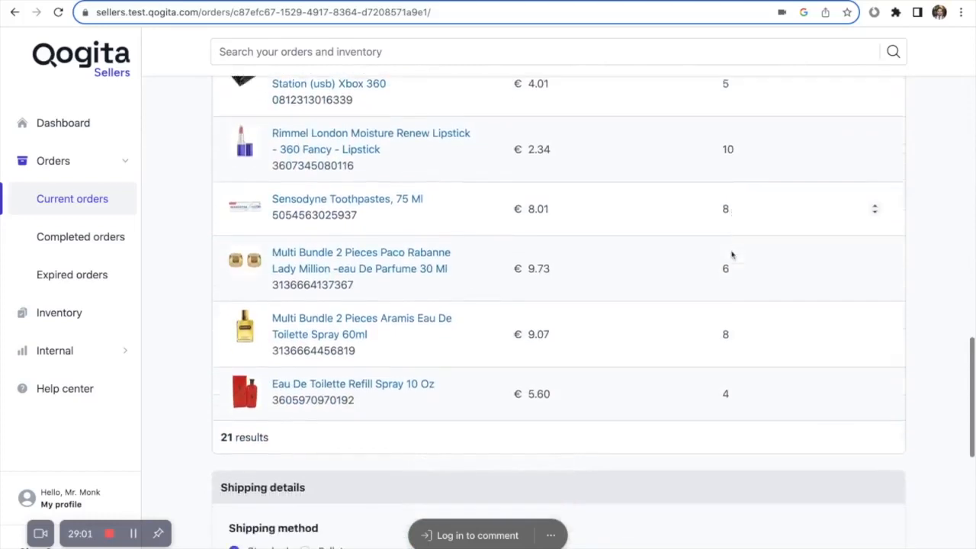
scroll(down, 3)
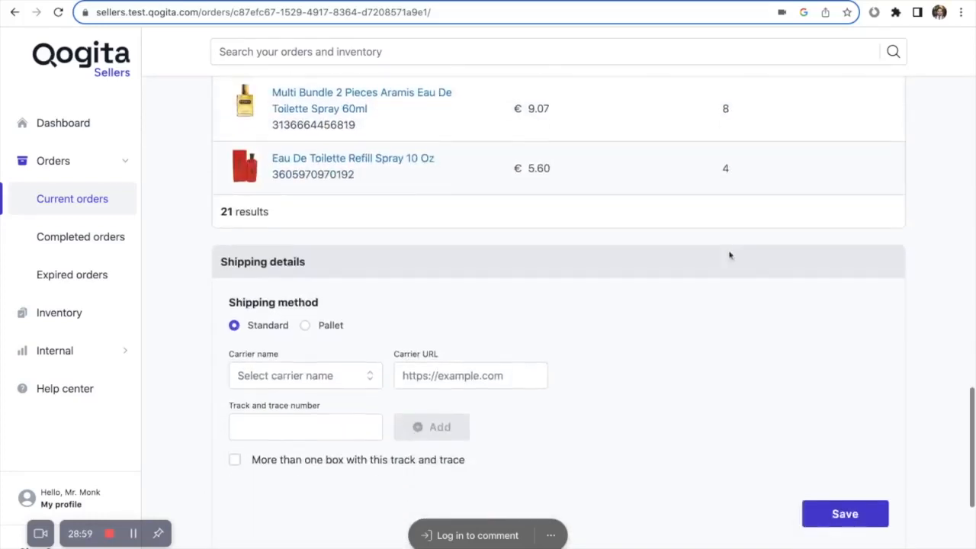
scroll(down, 3)
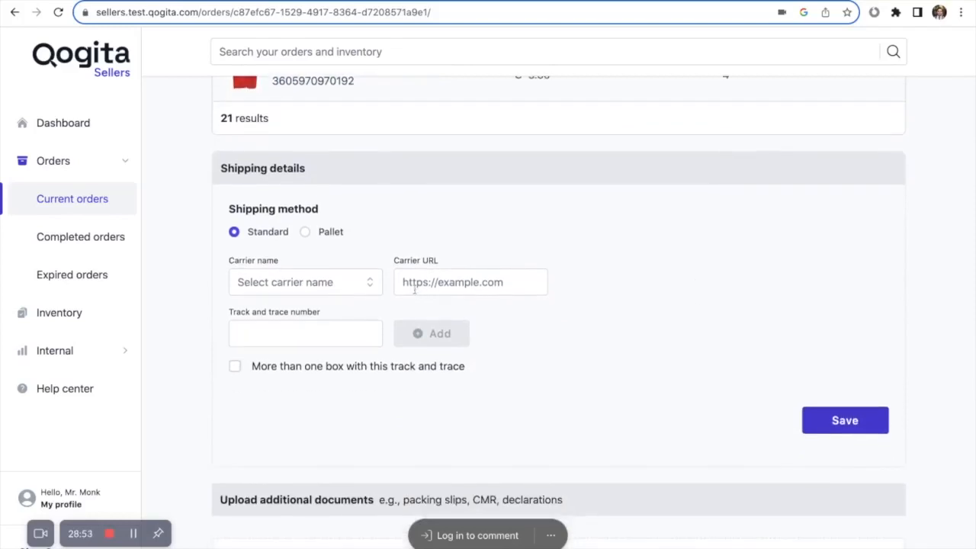
click(305, 282)
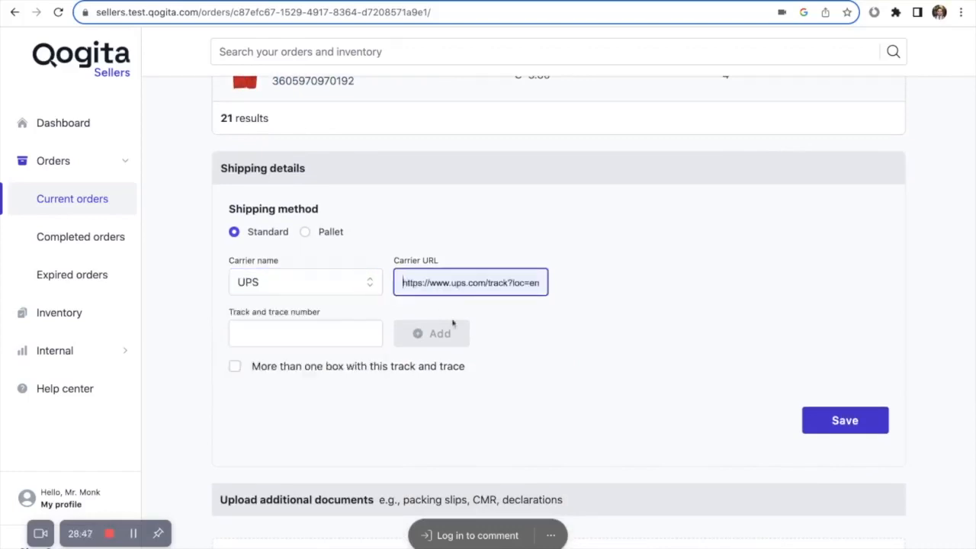
text(1Z30E50F6841385500)
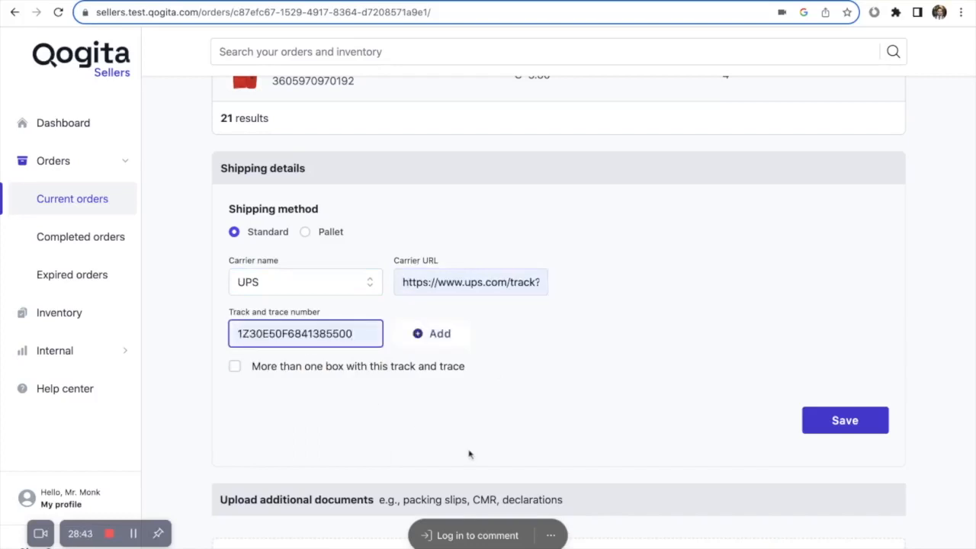
click(305, 232)
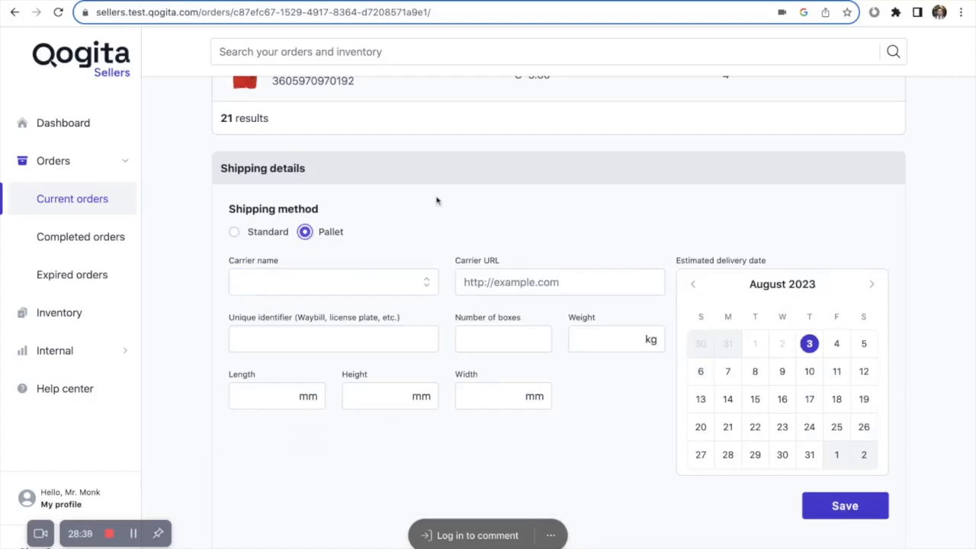
mouse_move(715, 351)
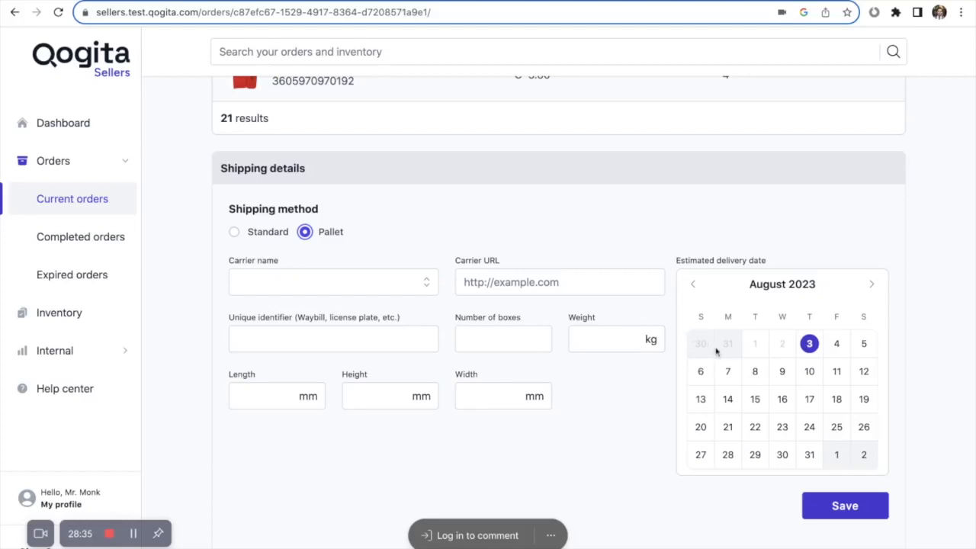
mouse_move(836, 400)
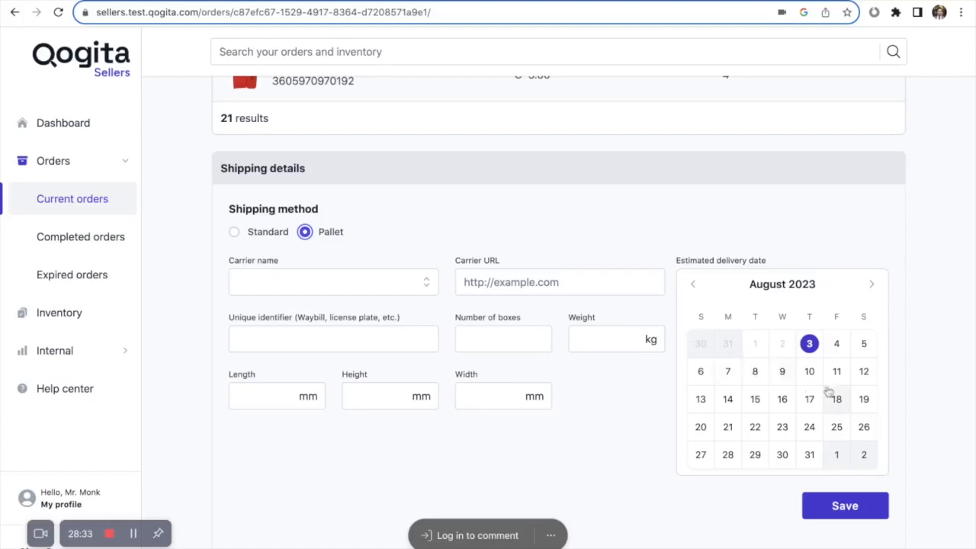
Step: Set the pallet delivery date to 10 August 2023, then revert to standard shipping
click(808, 372)
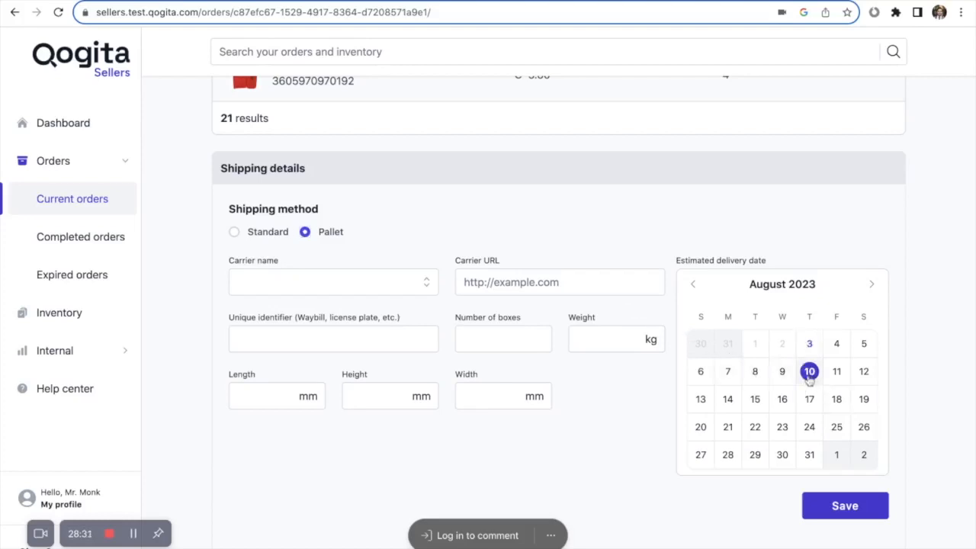
click(235, 231)
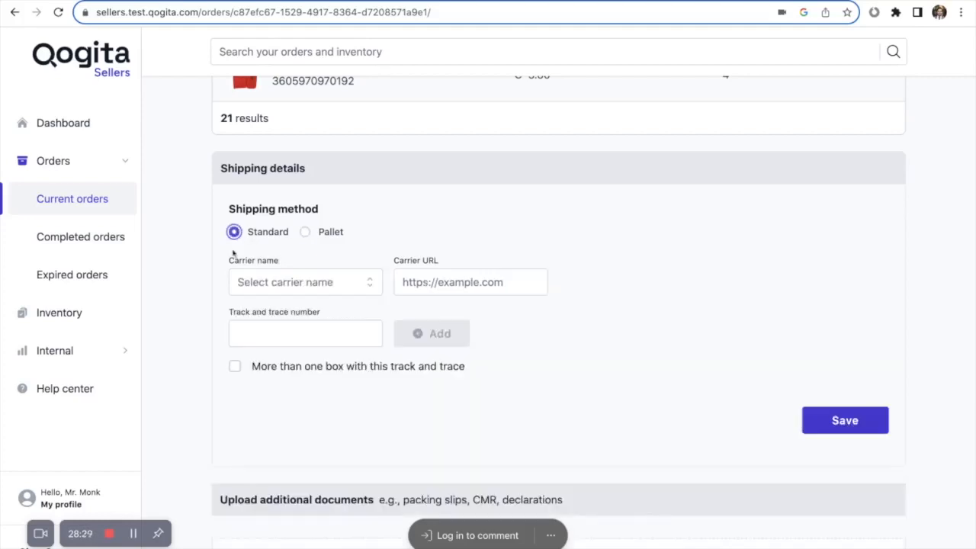
Step: Select UPS and add three track and trace numbers ending 500, 501 and 503
click(305, 281)
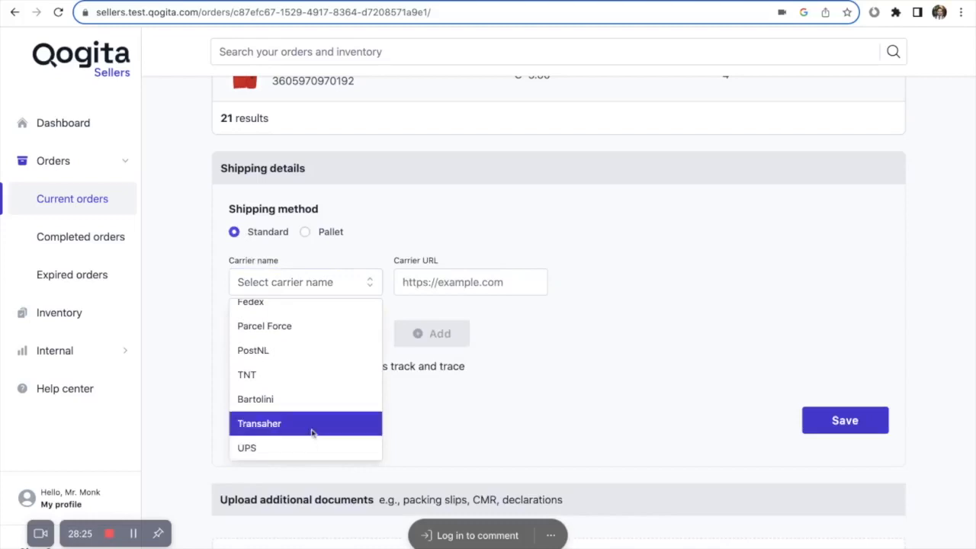
click(247, 448)
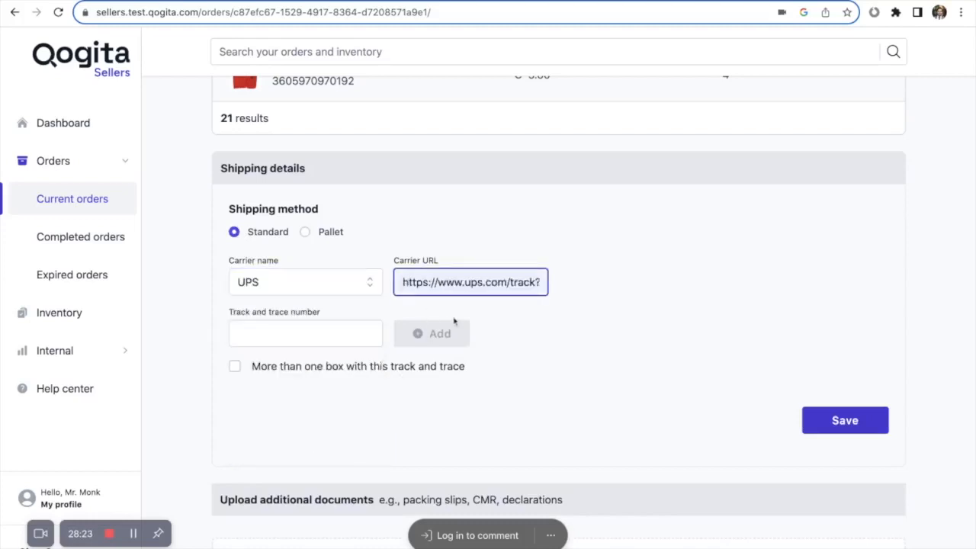
text(1Z30E50F6841385500)
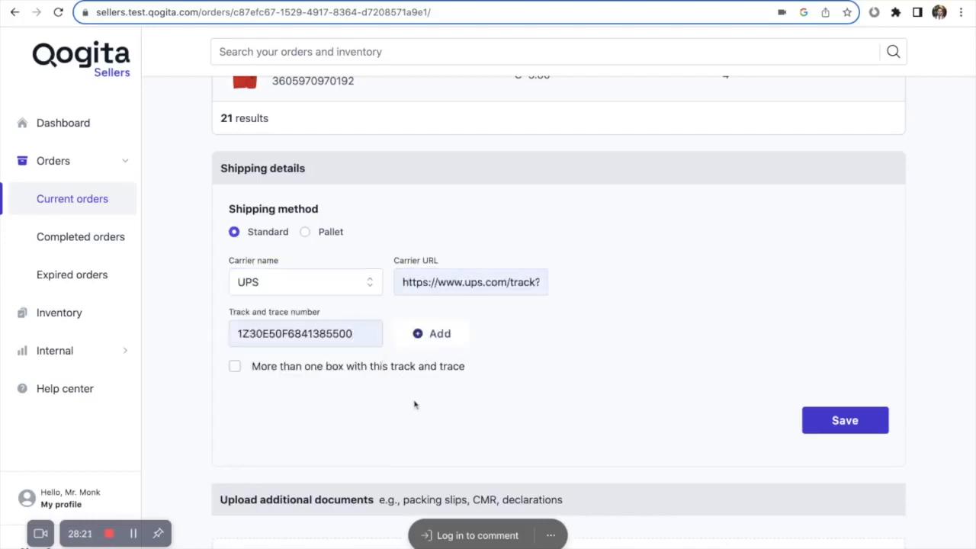
mouse_move(427, 414)
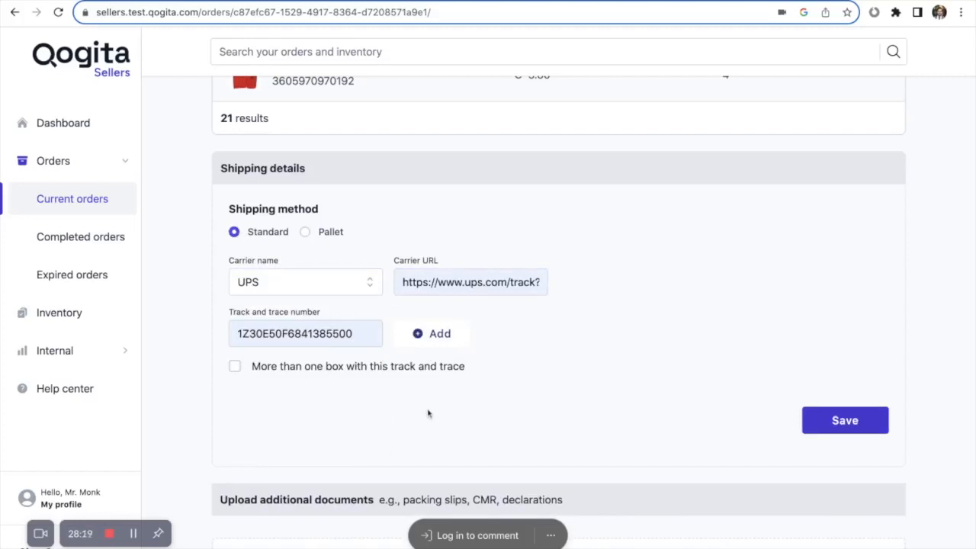
mouse_move(430, 335)
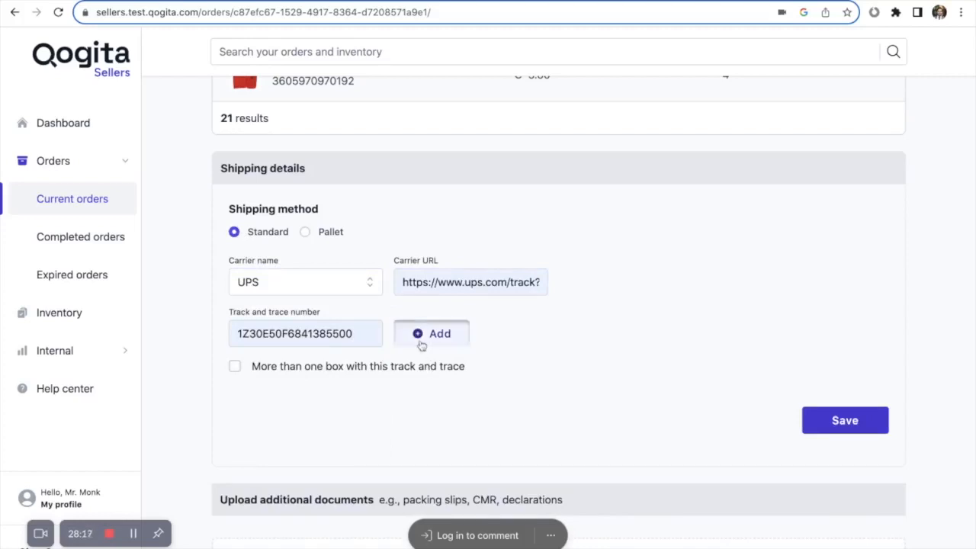
click(439, 333)
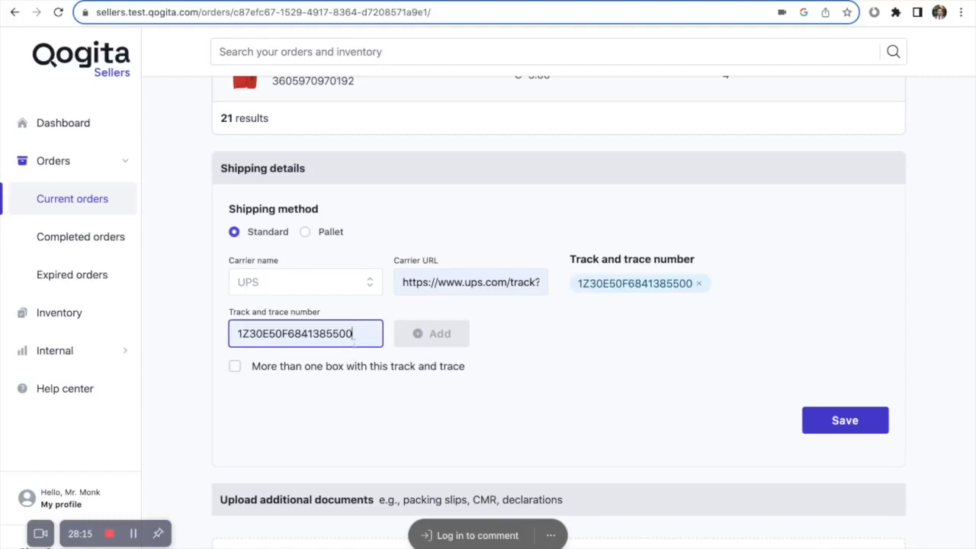
click(432, 332)
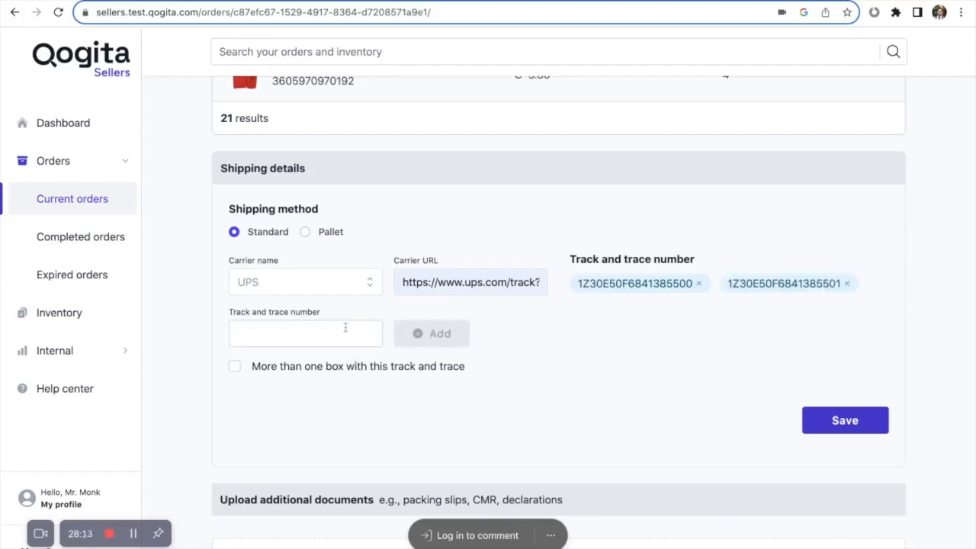
text(1Z30E50F6841385500)
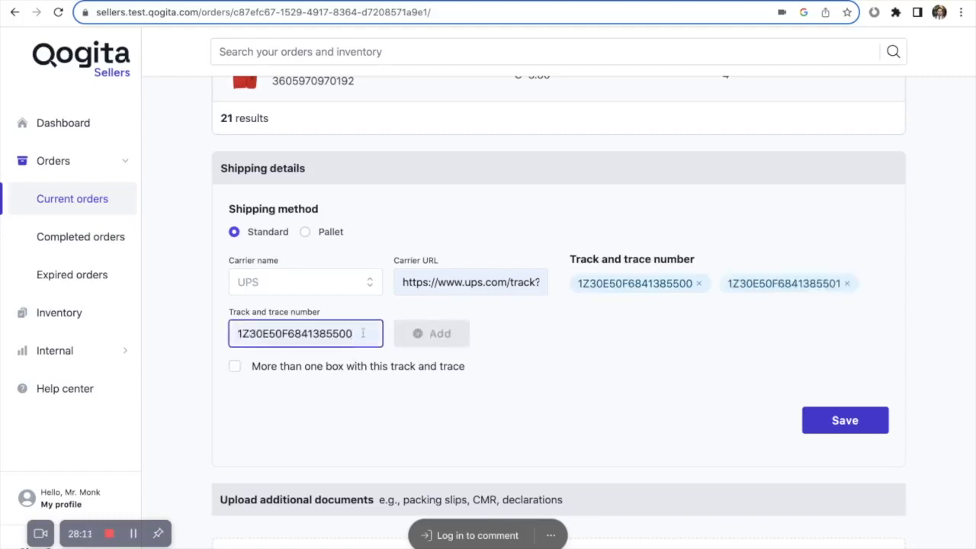
click(431, 332)
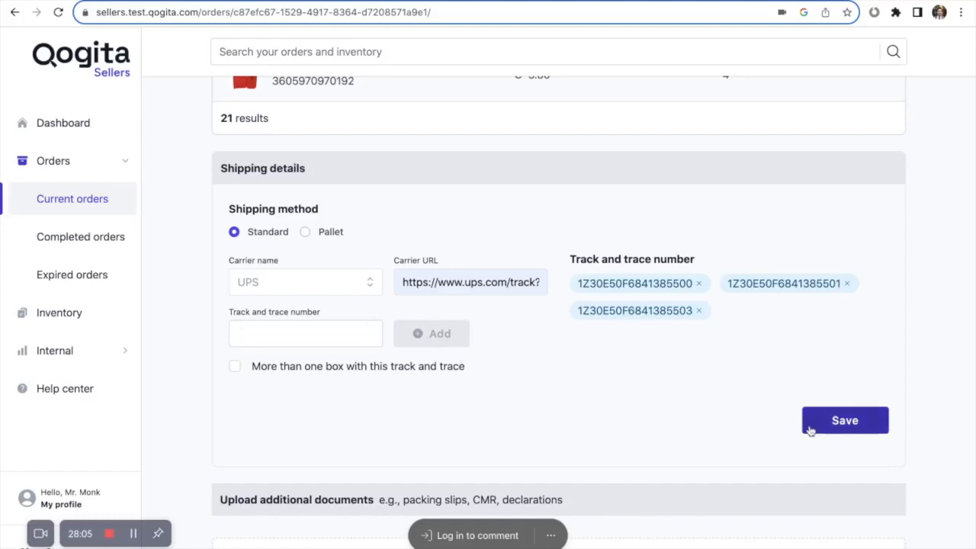
Step: Save order EYDQOW's shipping details, keeping its three UPS track and trace numbers
click(845, 420)
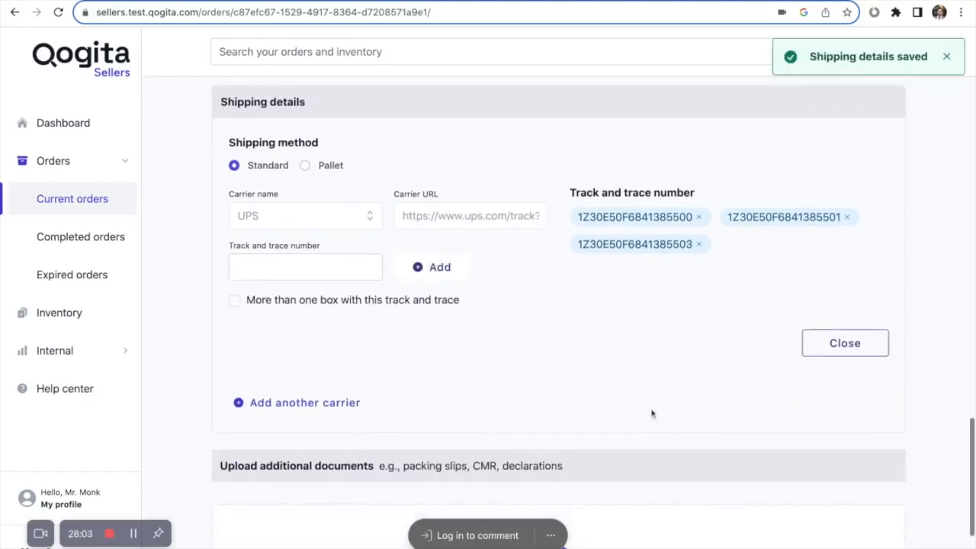
scroll(down, 3)
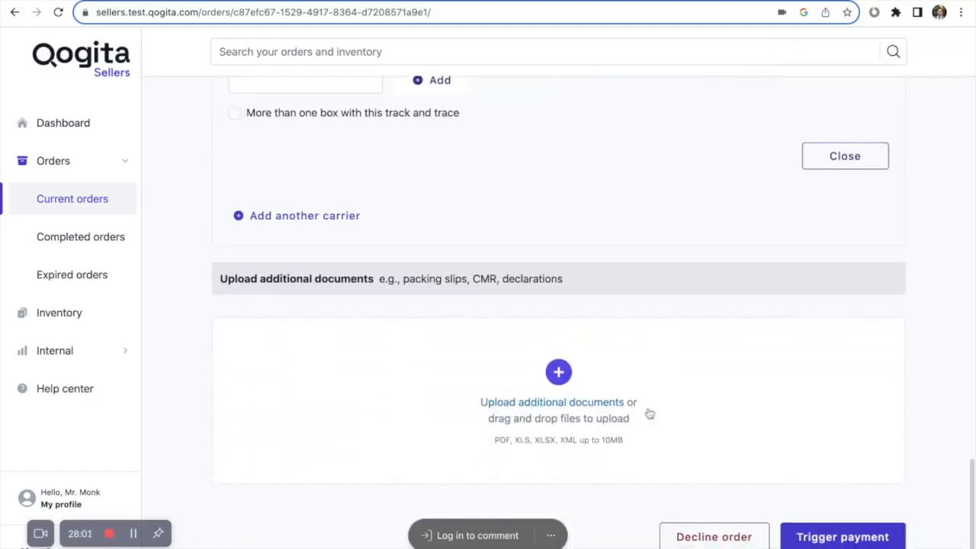
mouse_move(648, 414)
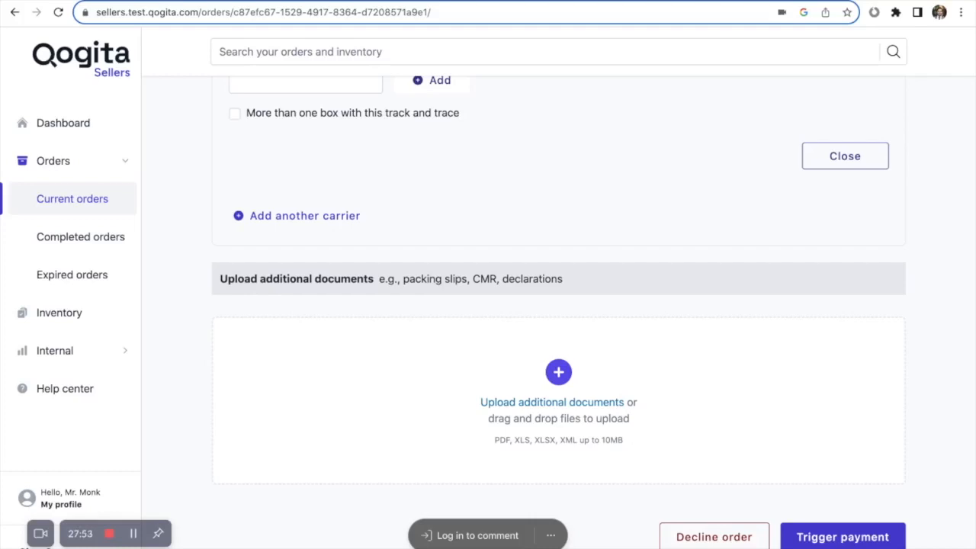
scroll(up, 3)
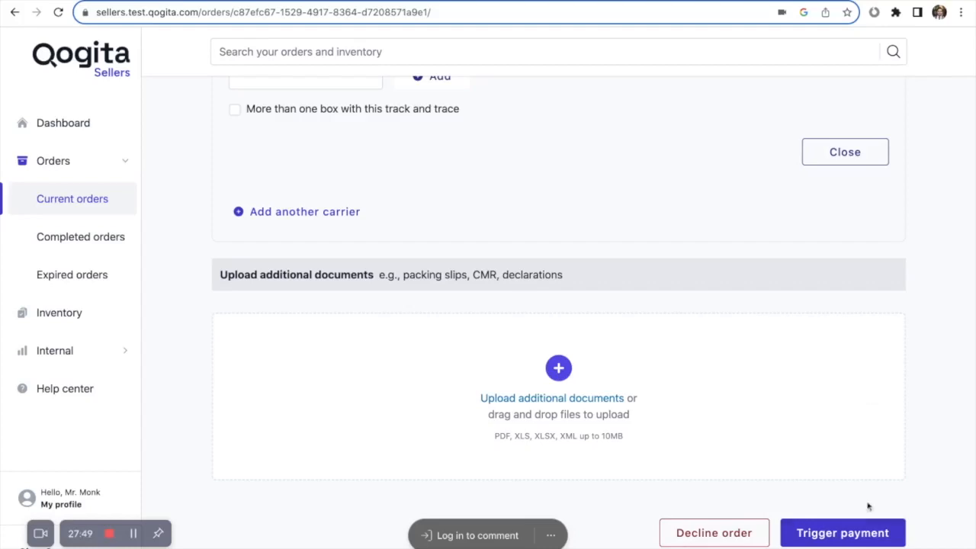
Step: Trigger payment for order EYDQOW and confirm the €636.63 summary with the Qogita-generated invoice
click(842, 532)
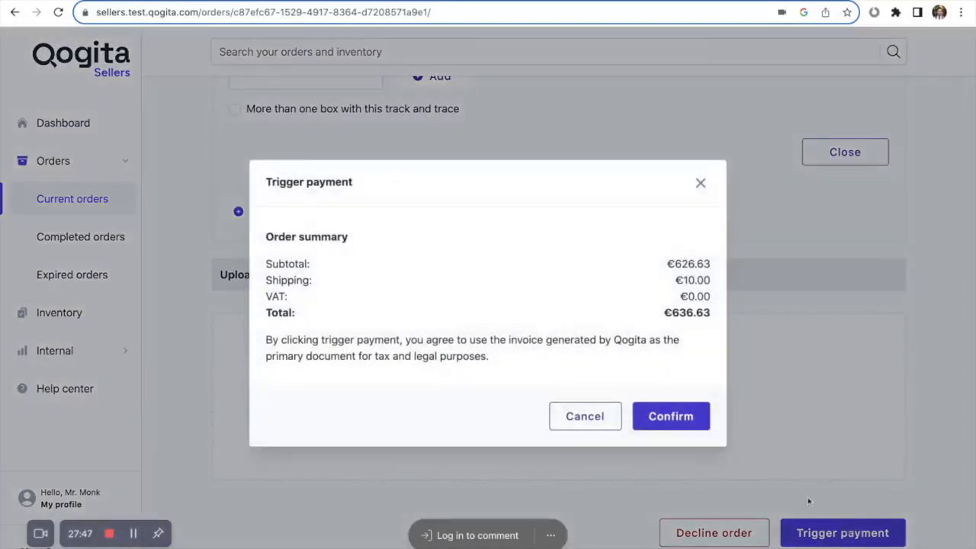
mouse_move(692, 350)
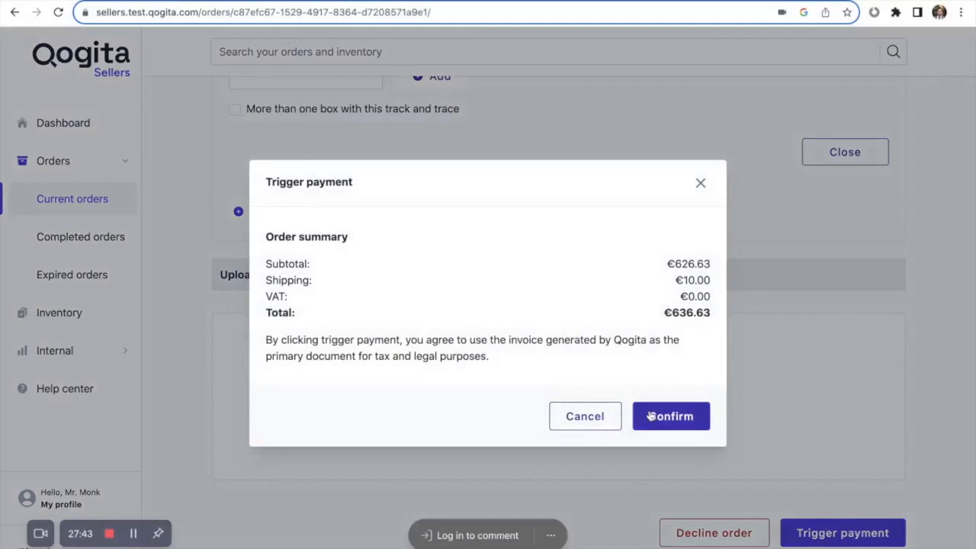
click(586, 415)
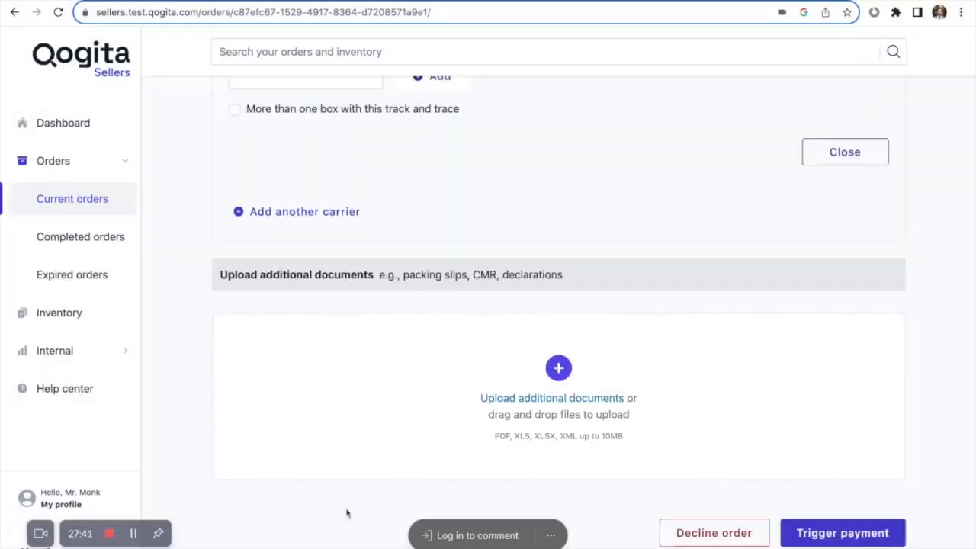
click(71, 198)
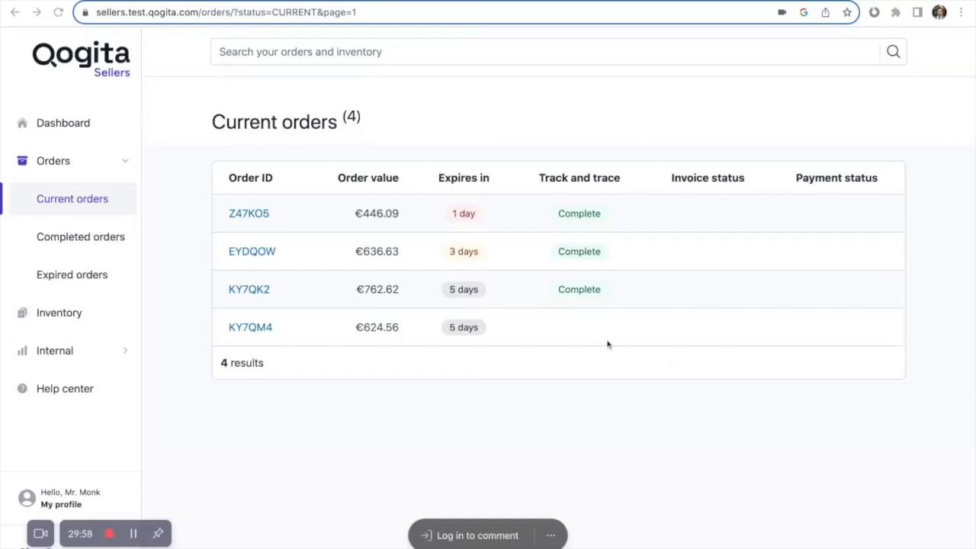
mouse_move(310, 241)
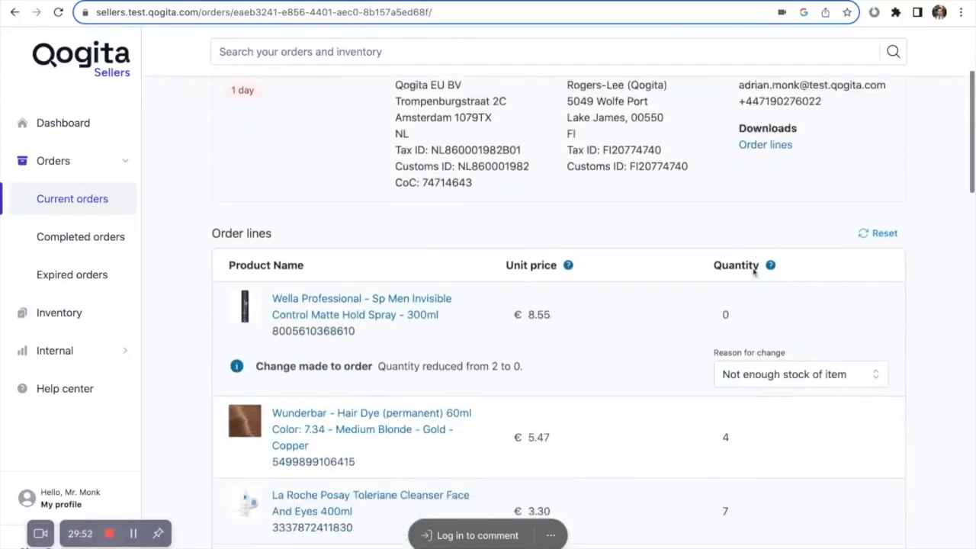
scroll(down, 3)
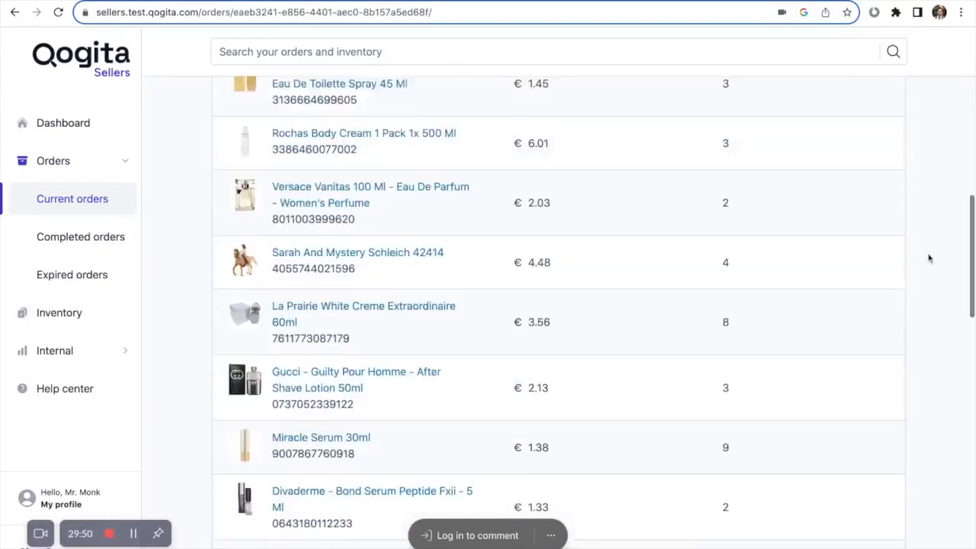
scroll(down, 3)
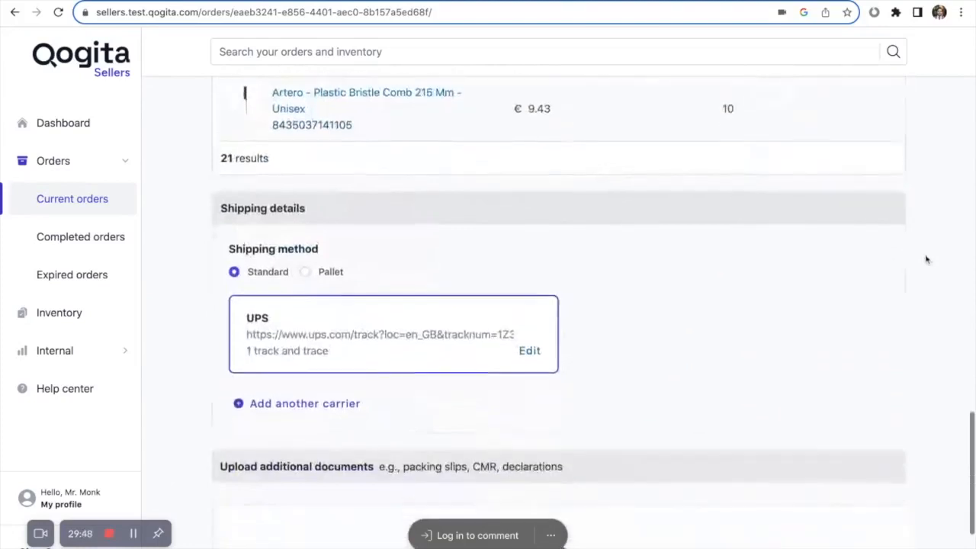
scroll(down, 3)
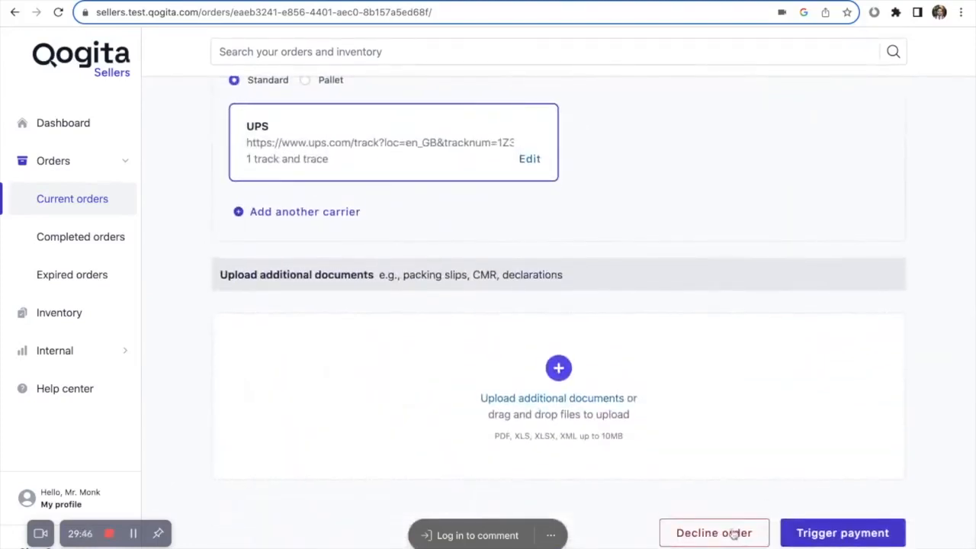
Step: Decline order Z47KO5 for the out-of-stock reason with a note that the items were sold yesterday
click(714, 532)
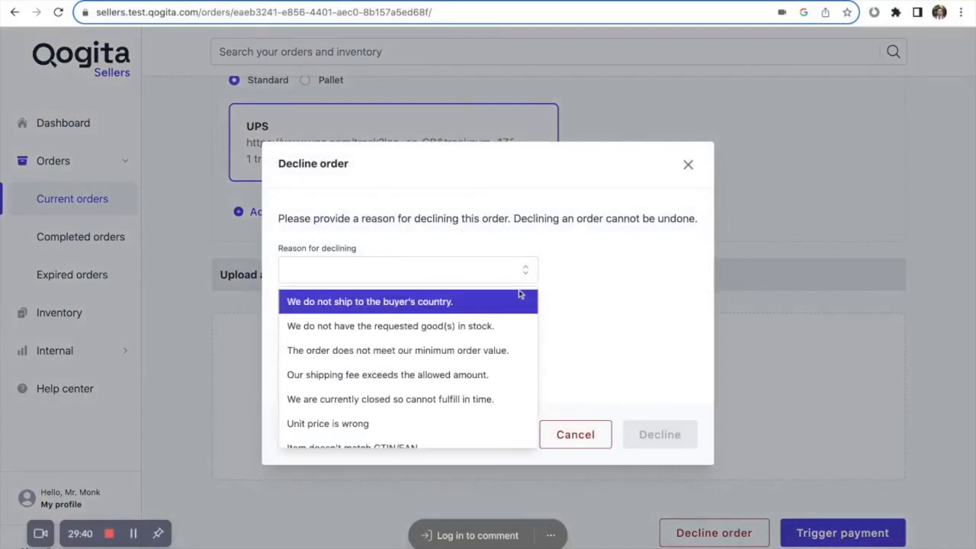
click(390, 327)
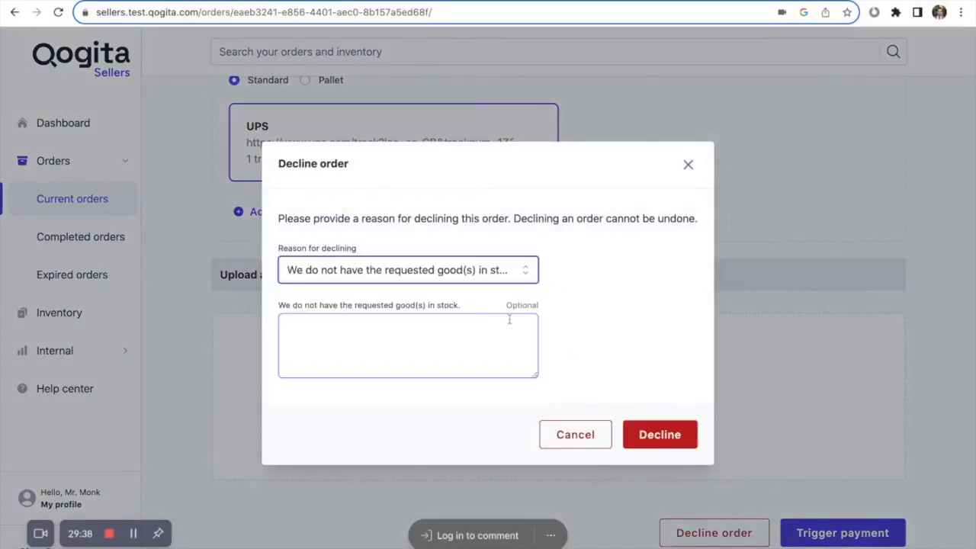
click(409, 345)
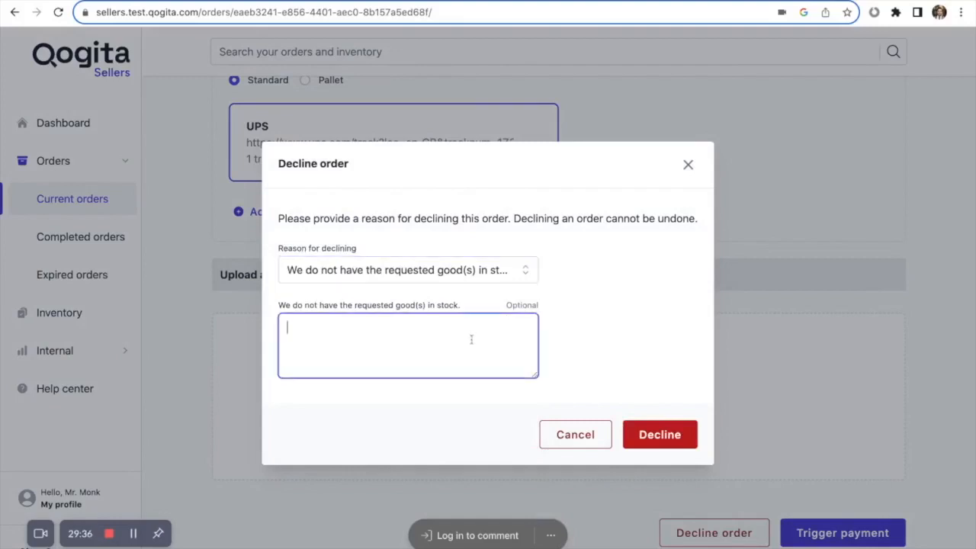
mouse_move(575, 433)
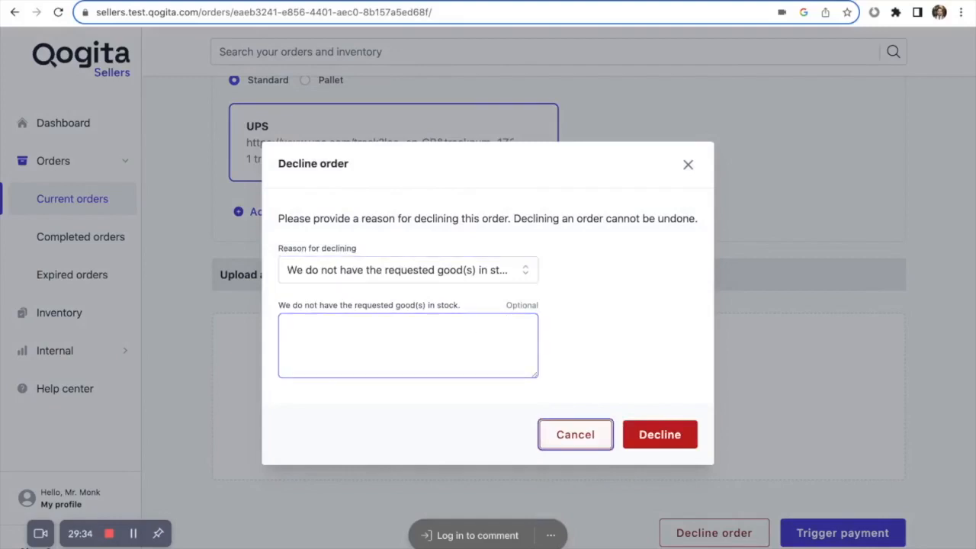
text(iT)
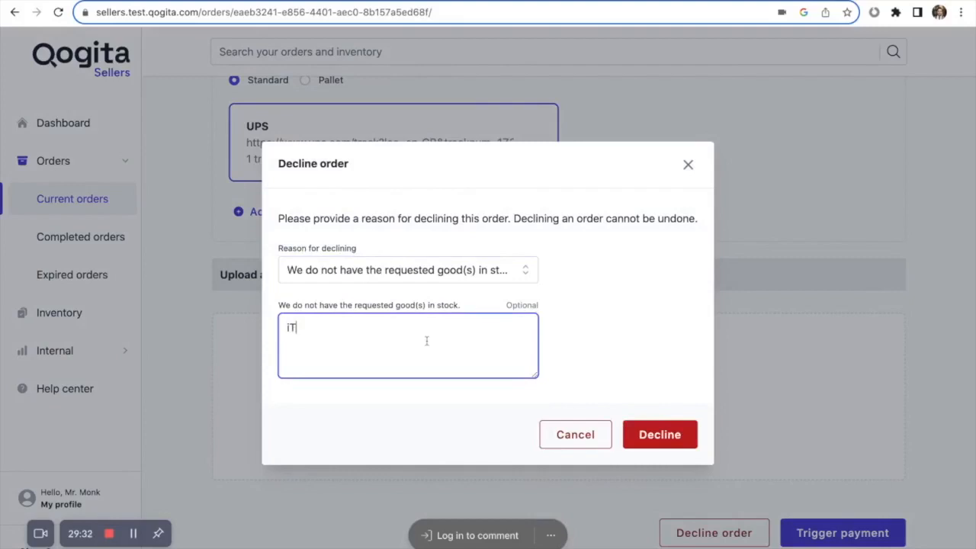
text(Items were sold yesterda)
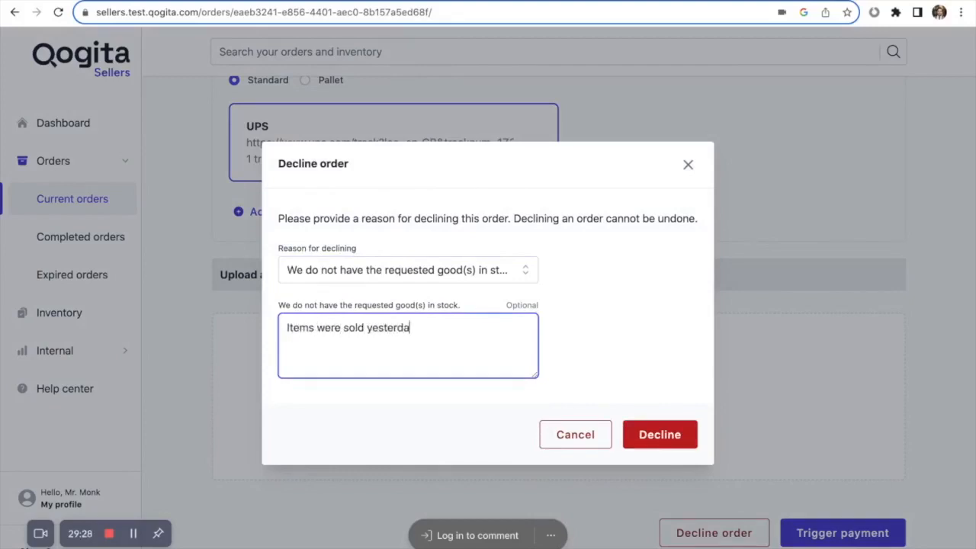
click(659, 433)
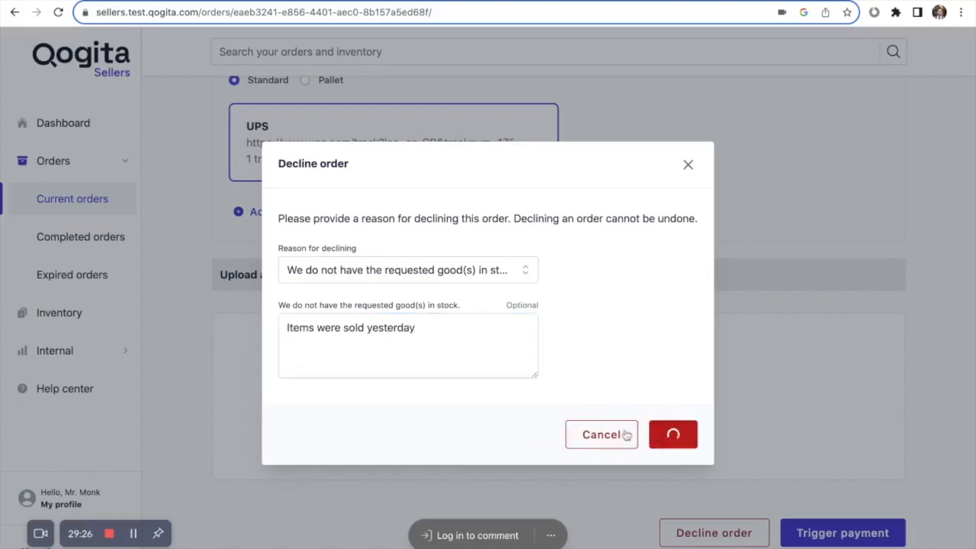
click(672, 434)
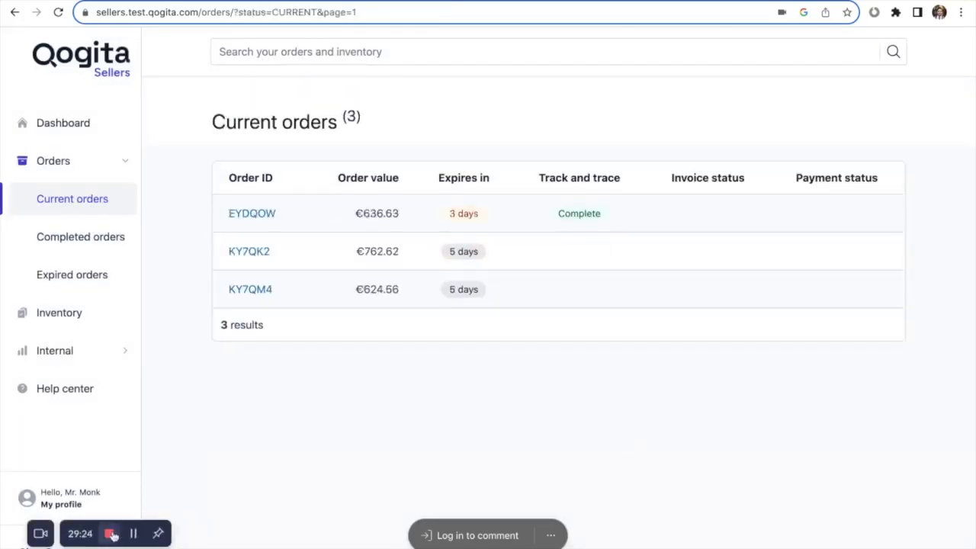
Step: From the dashboard, list completed orders and open order JPVY13 (€727.36)
click(62, 122)
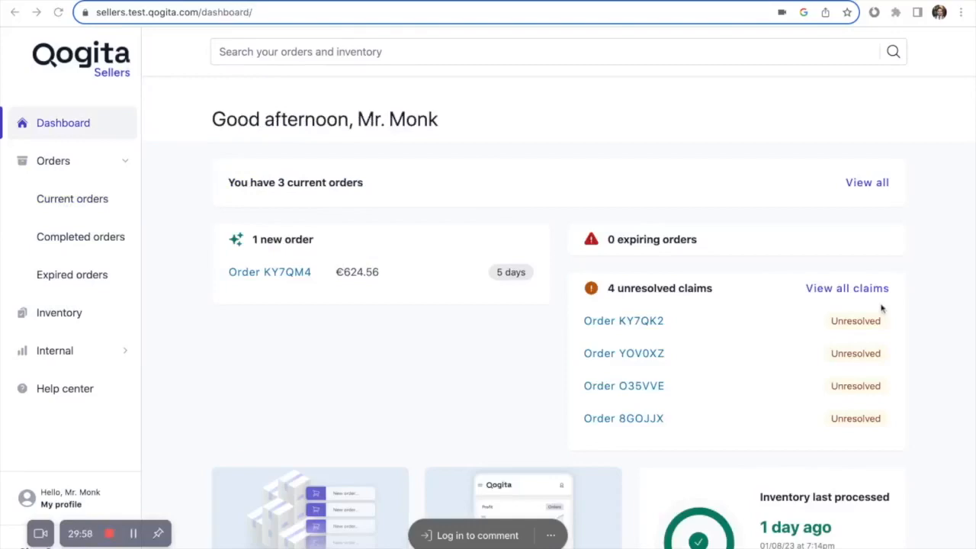
mouse_move(290, 297)
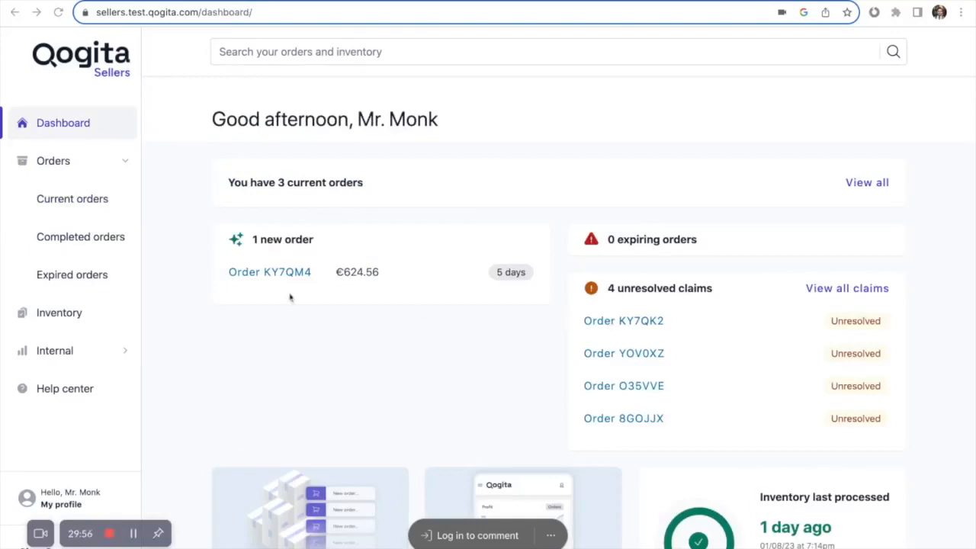
click(80, 236)
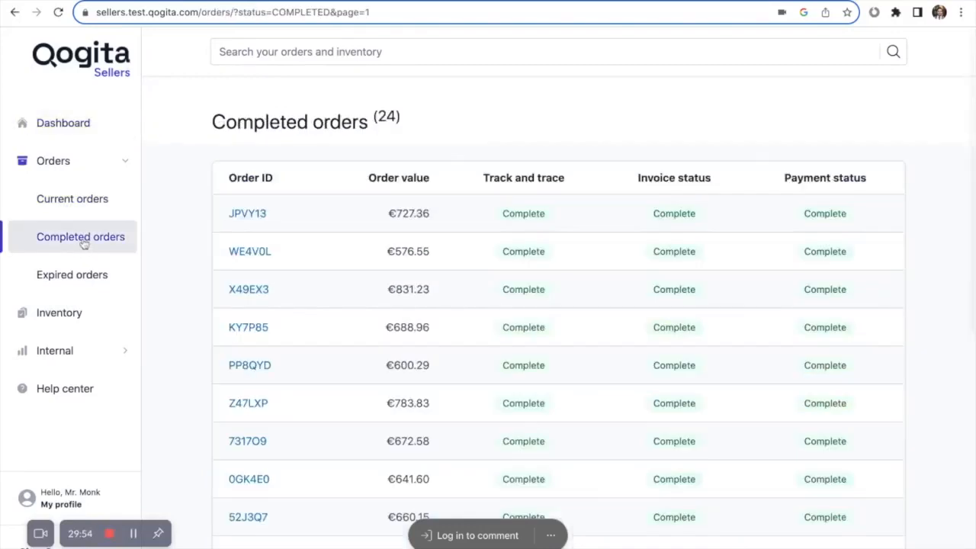
scroll(down, 3)
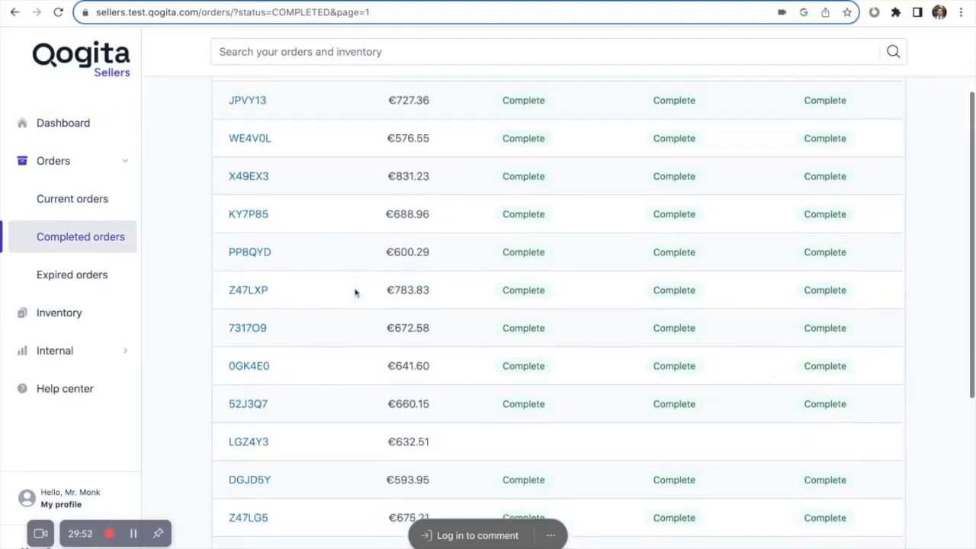
scroll(up, 3)
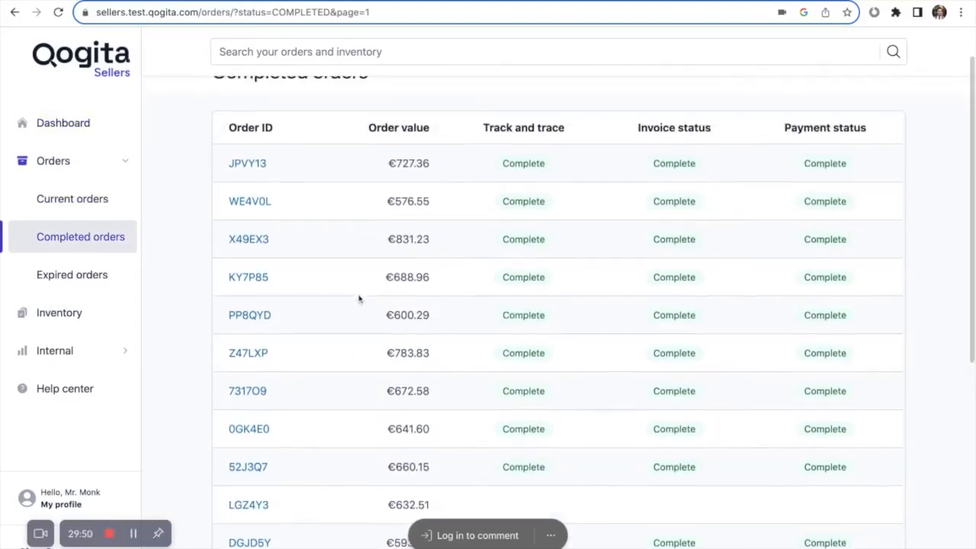
click(247, 163)
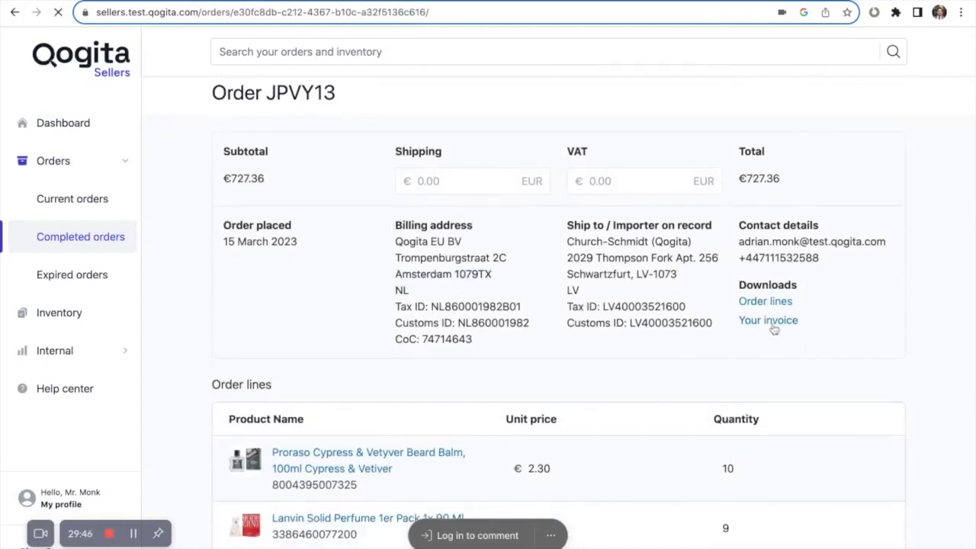
click(769, 321)
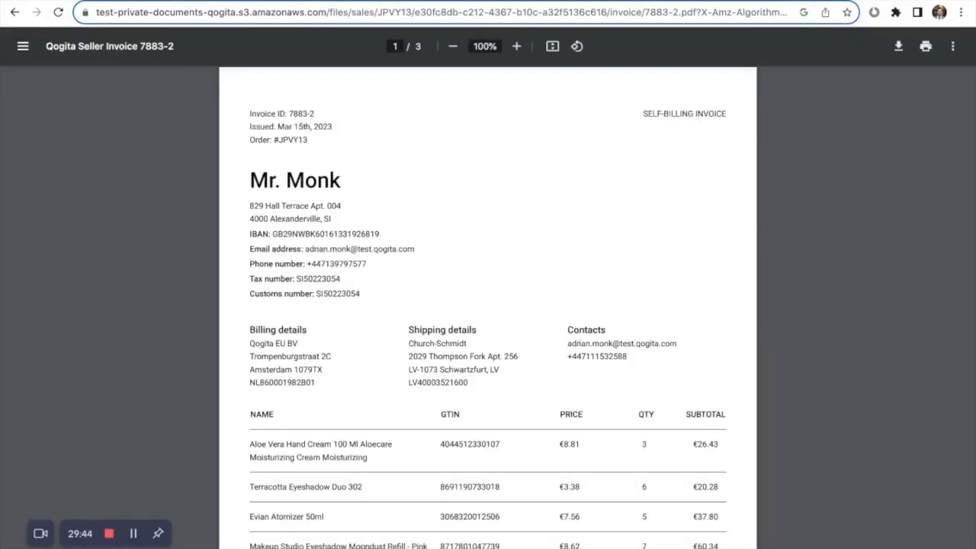
scroll(down, 3)
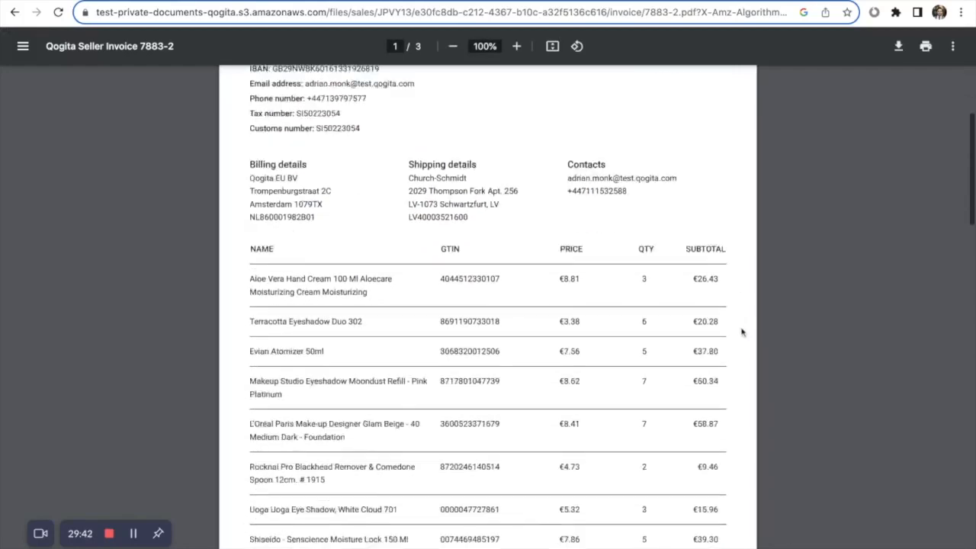
scroll(down, 3)
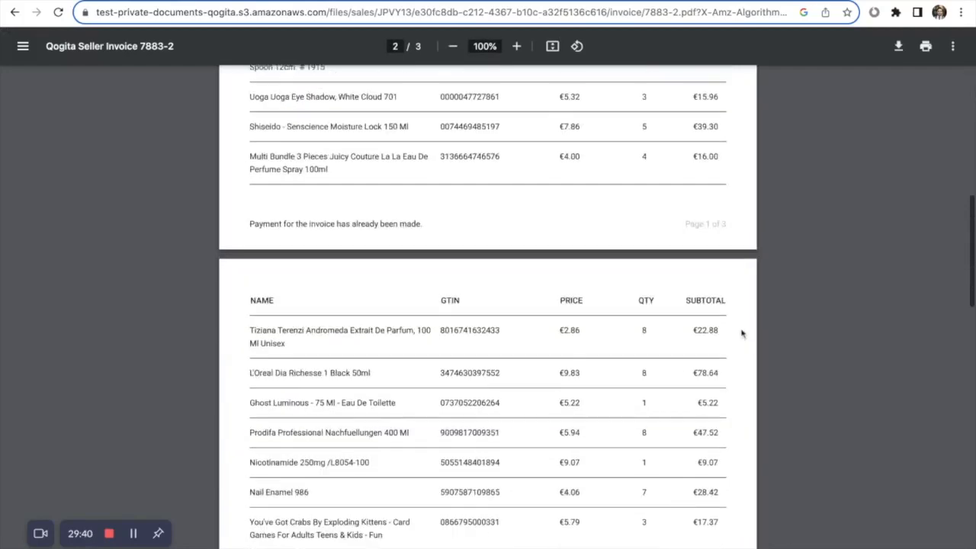
scroll(down, 3)
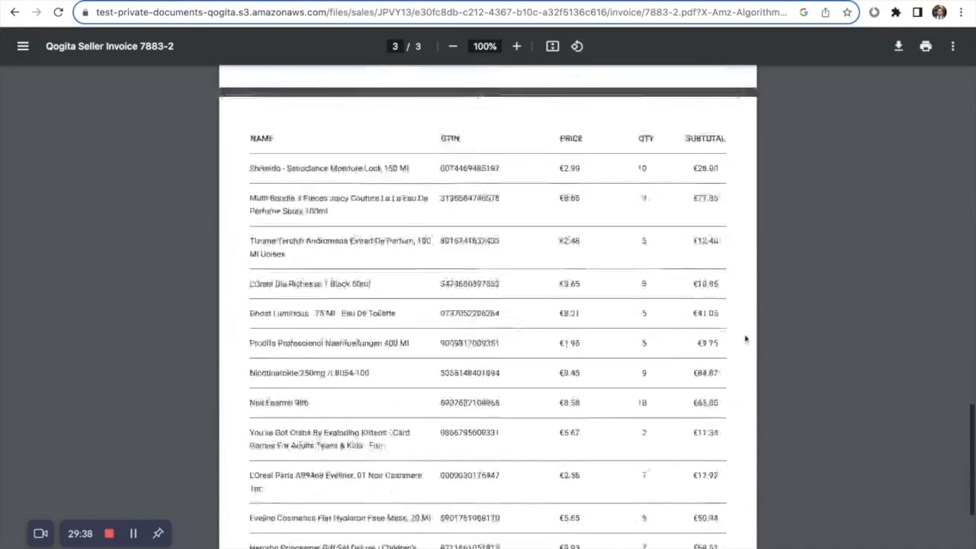
scroll(down, 3)
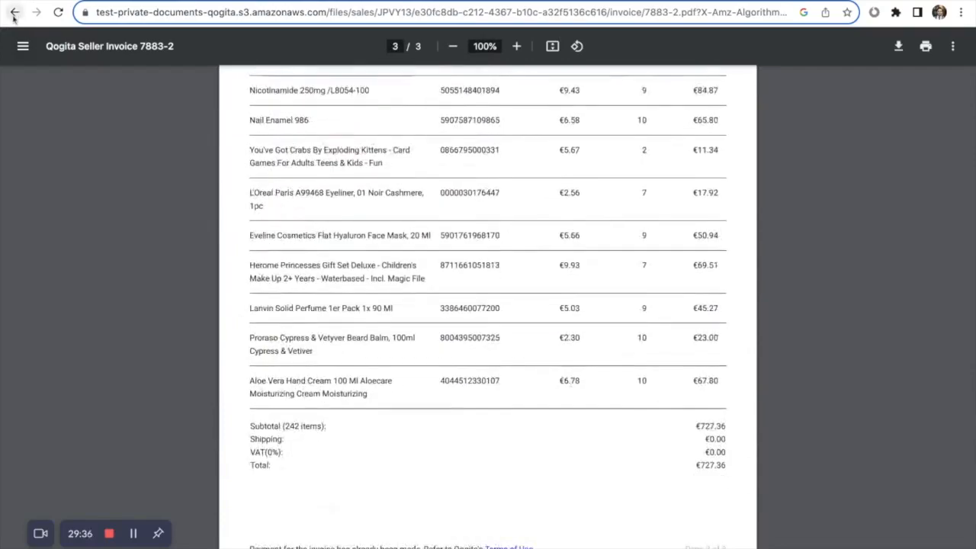
Step: Leave the PDF, return to order JPVY13 and browse the 138 expired orders
click(13, 12)
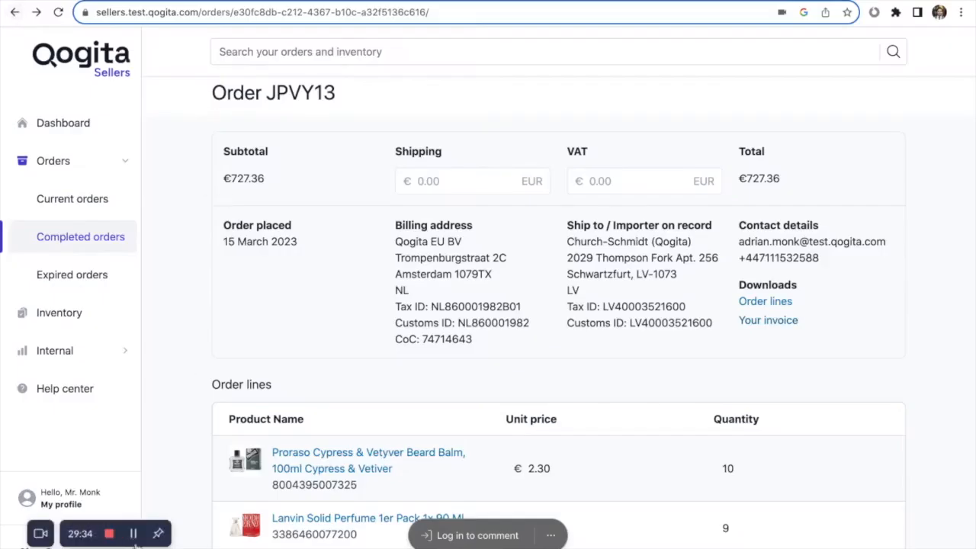
mouse_move(72, 275)
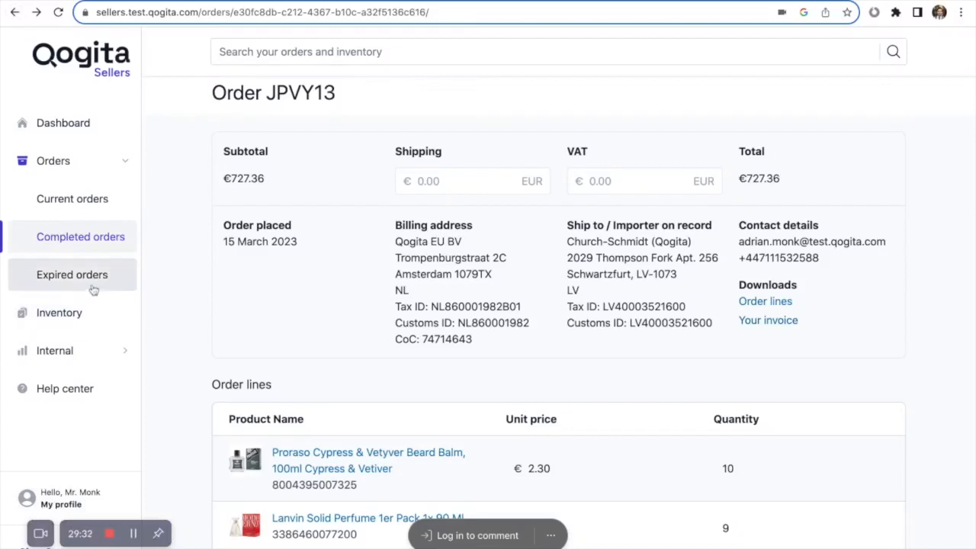
click(72, 275)
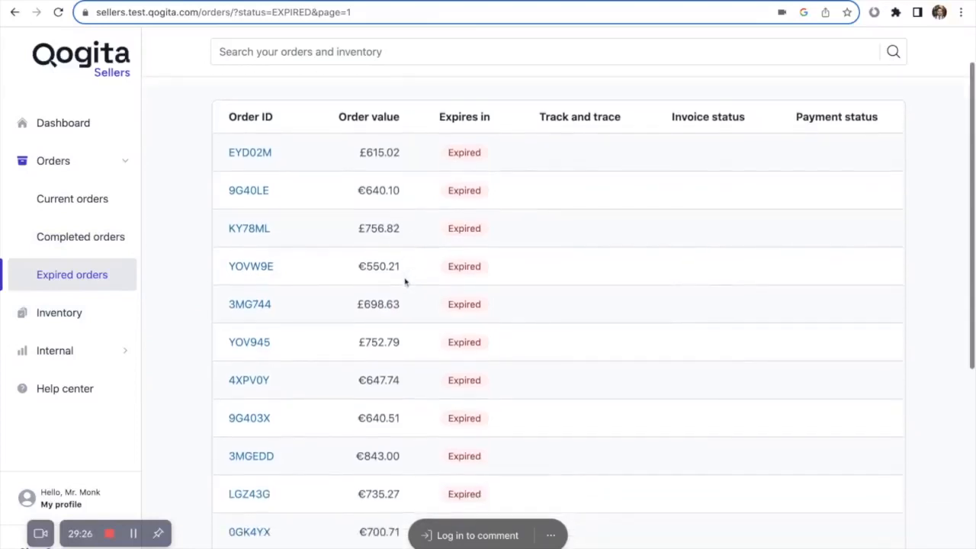
scroll(down, 3)
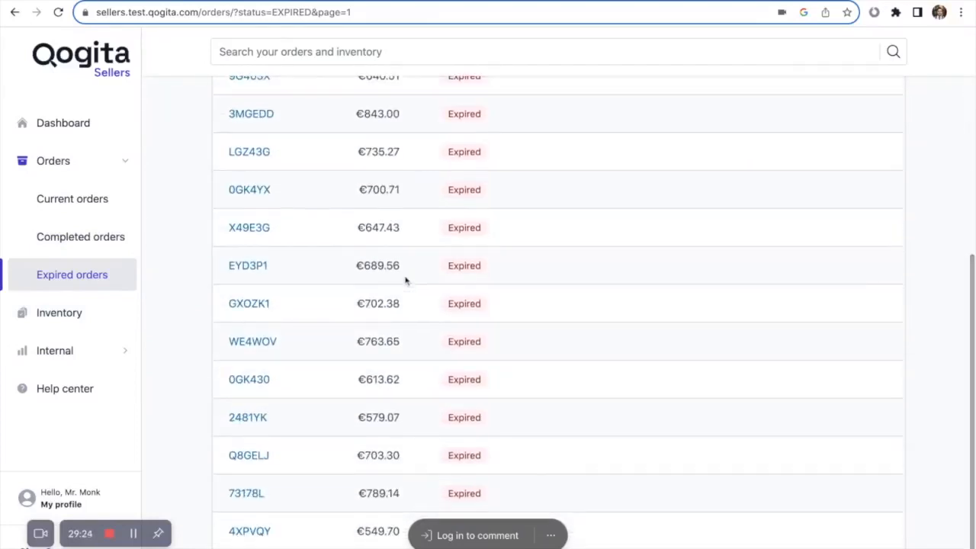
scroll(up, 3)
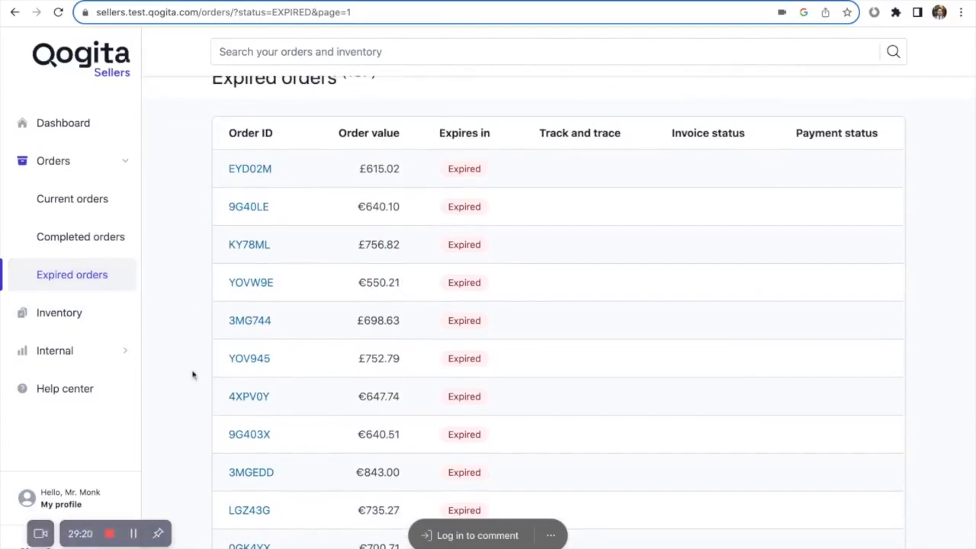
scroll(up, 3)
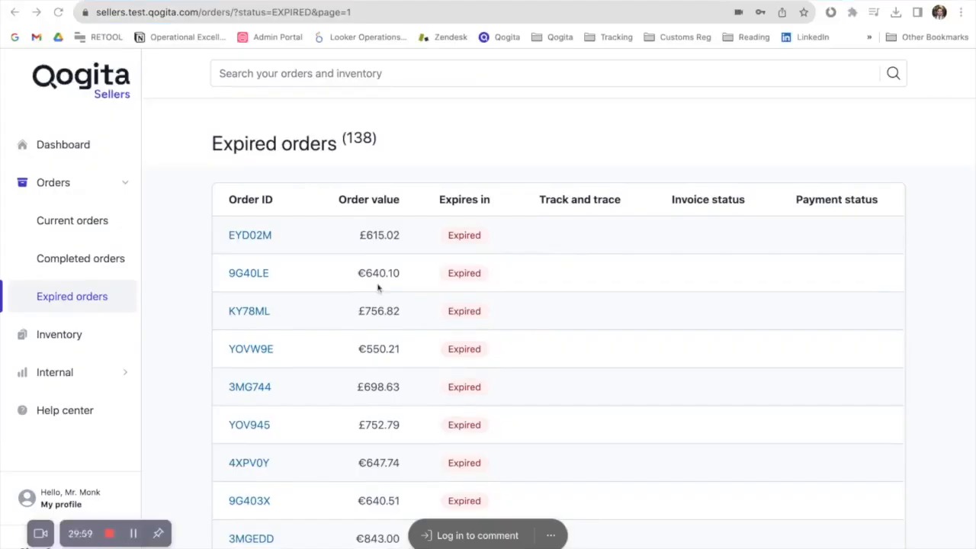
Step: In Inventory, change the discount from 5.80% to 3.00% and confirm it
click(58, 334)
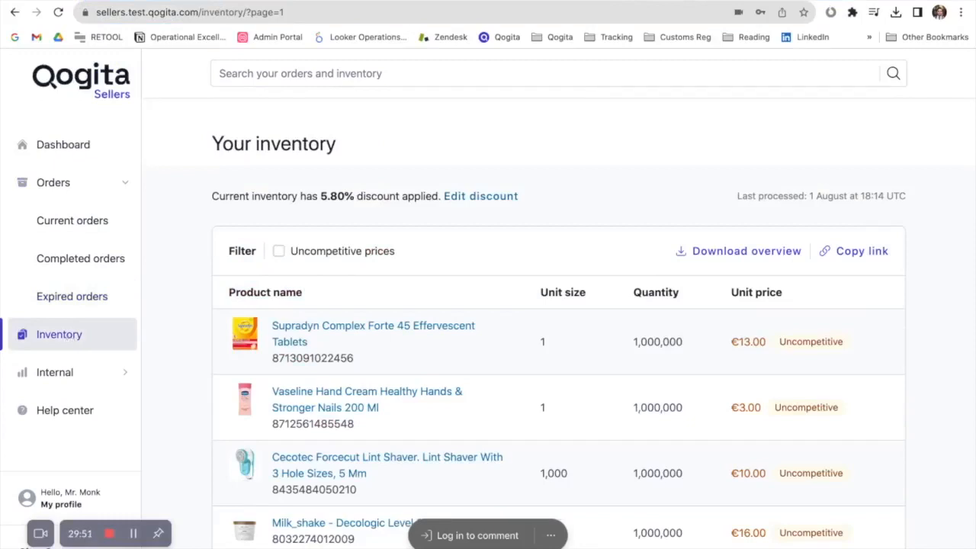
mouse_move(626, 370)
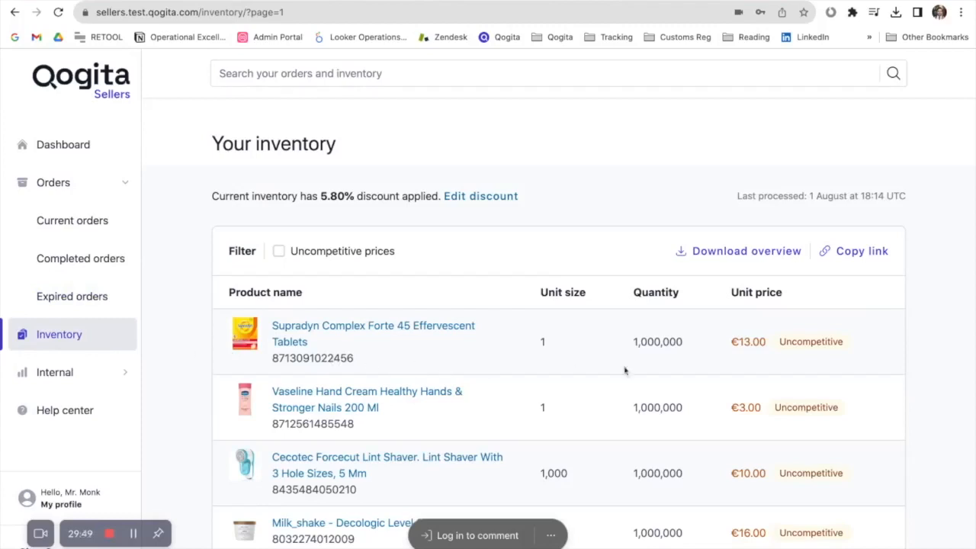
mouse_move(747, 357)
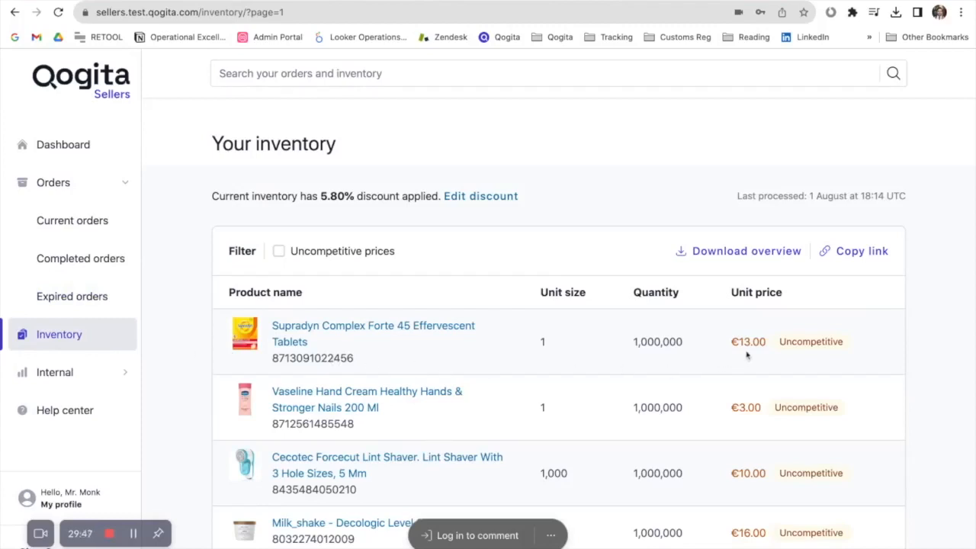
mouse_move(749, 341)
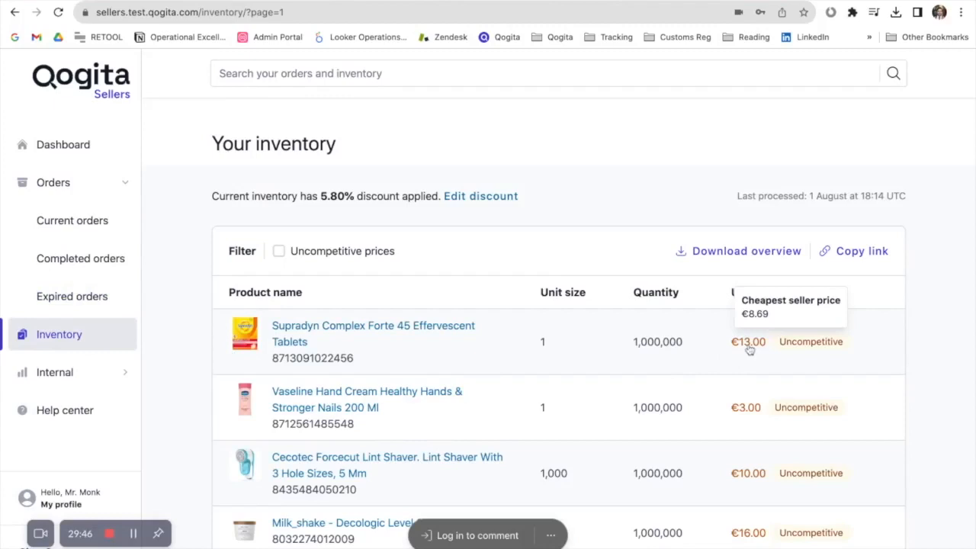
mouse_move(738, 349)
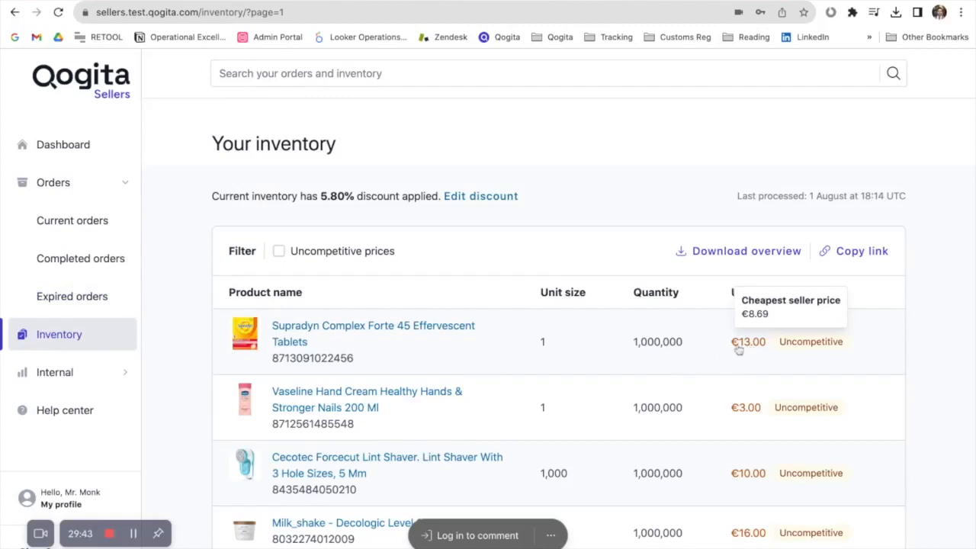
mouse_move(717, 257)
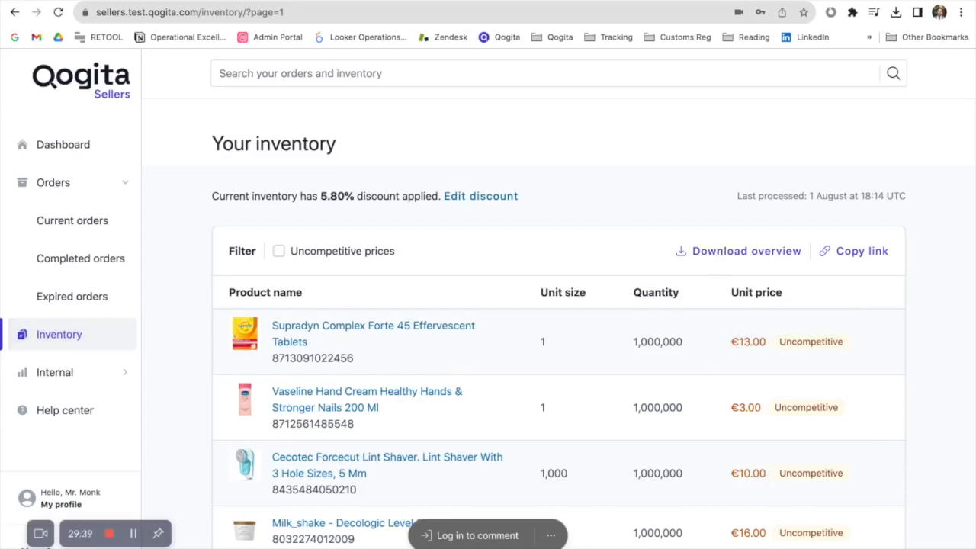
mouse_move(593, 254)
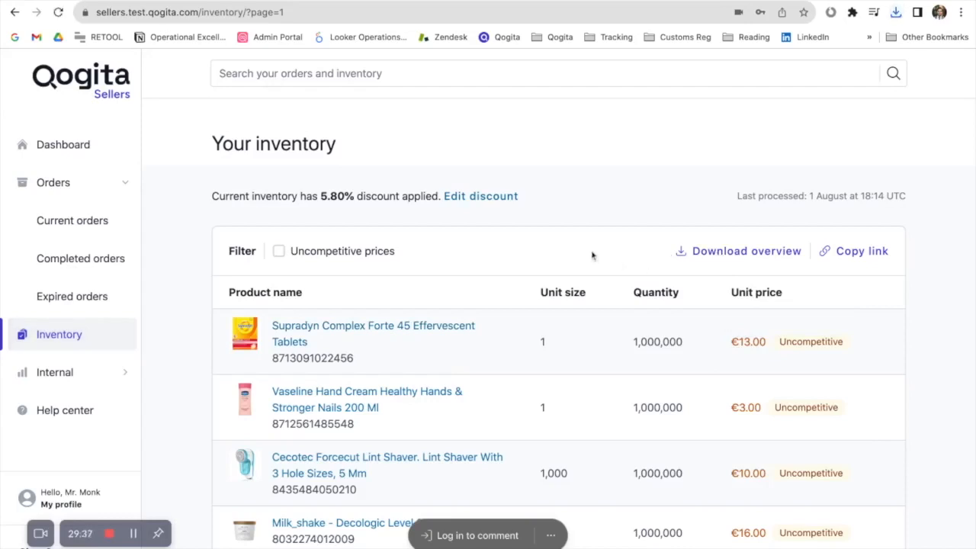
mouse_move(578, 254)
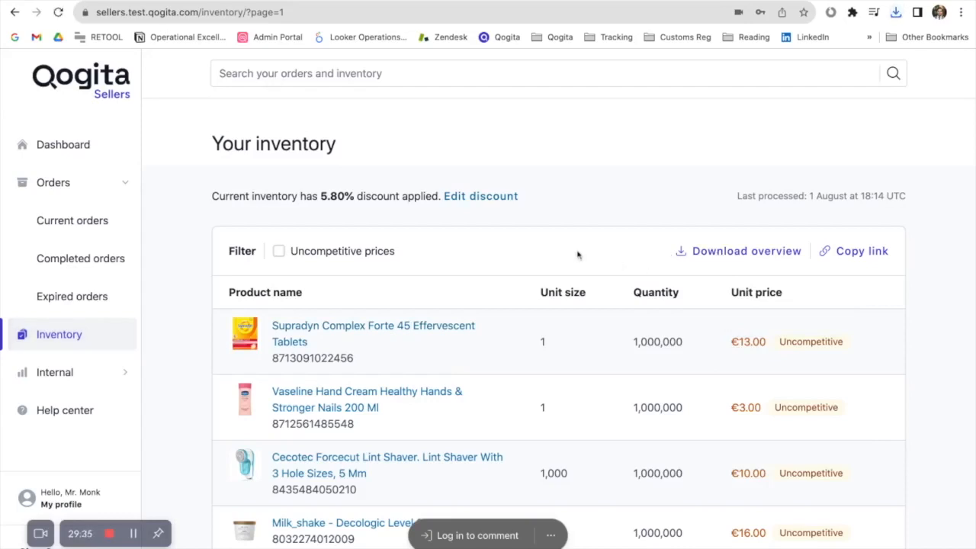
mouse_move(500, 205)
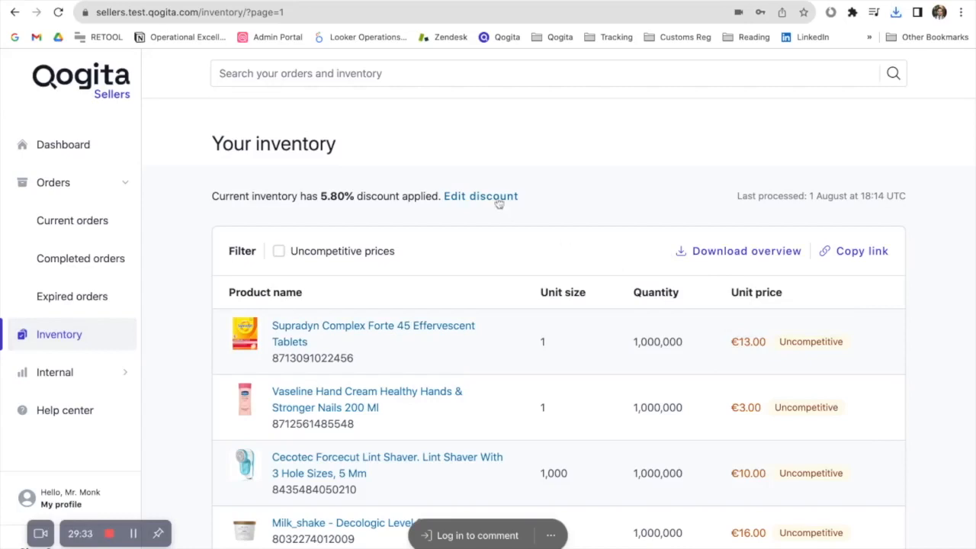
click(482, 196)
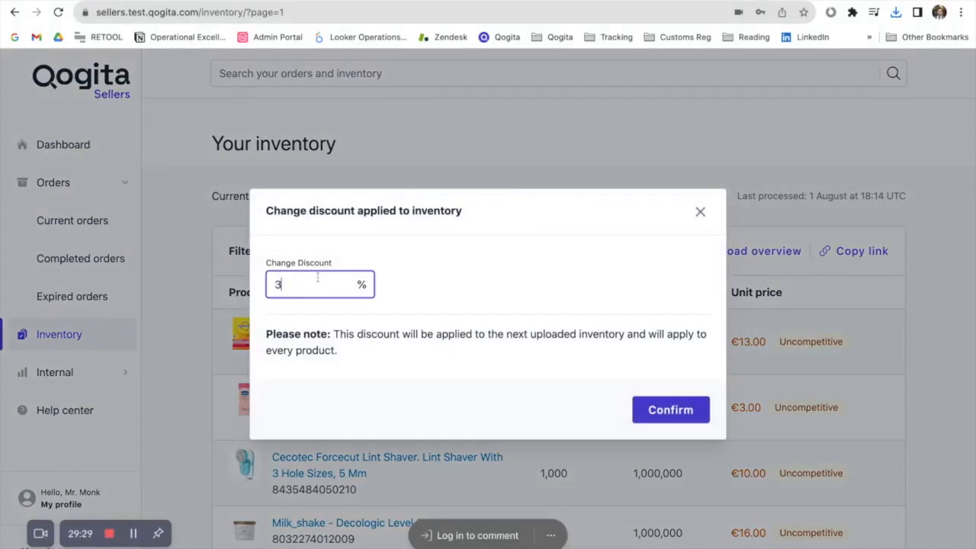
click(671, 408)
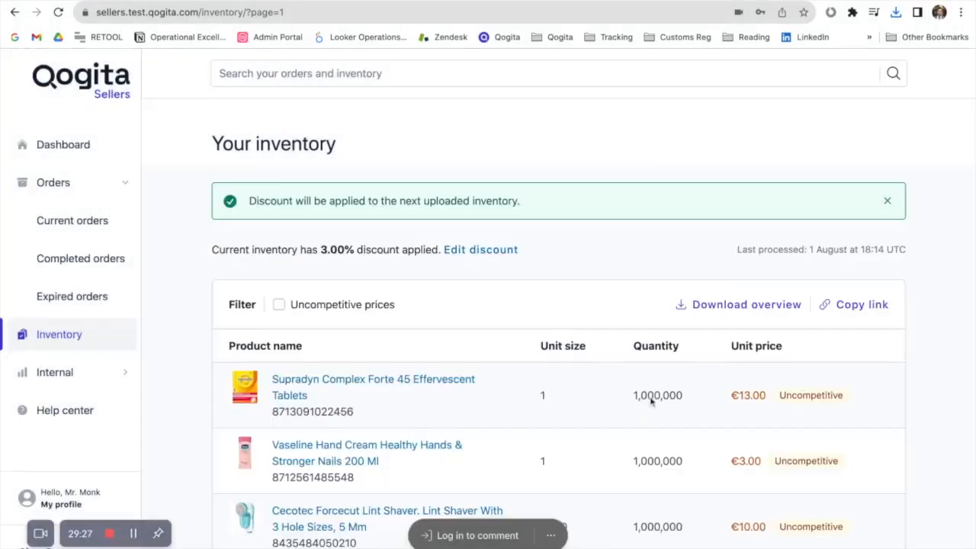
Step: Show the Help center with the seller handbook, terms, resale certificates and issue reporting
click(64, 408)
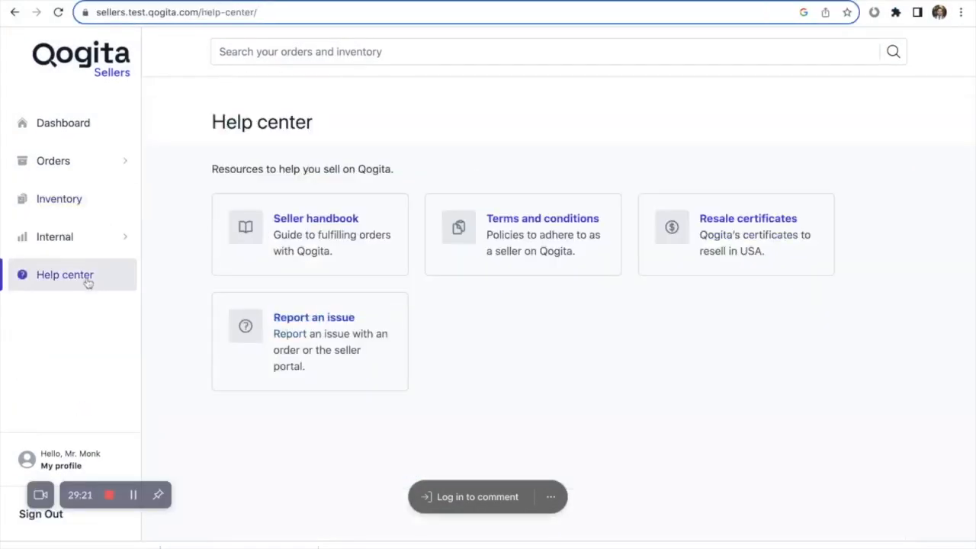
mouse_move(560, 415)
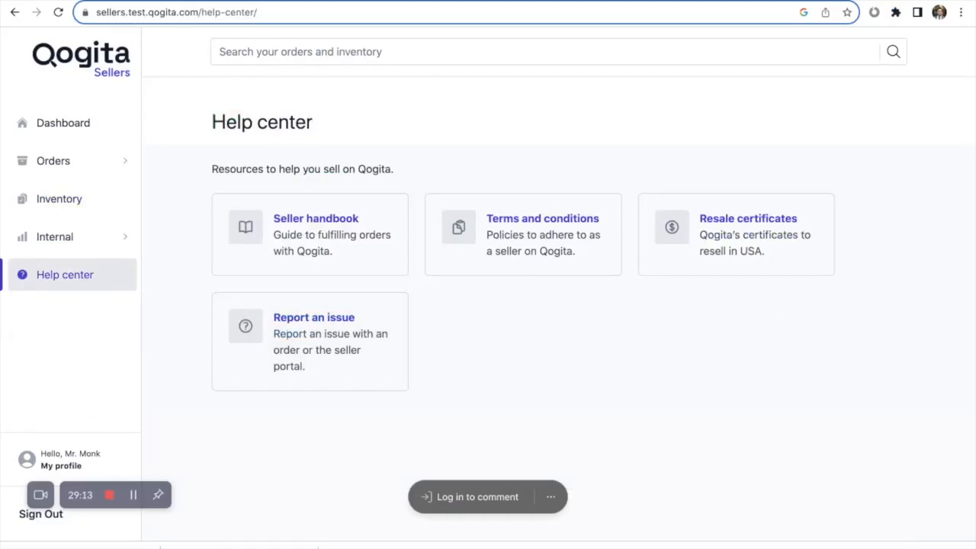
mouse_move(313, 441)
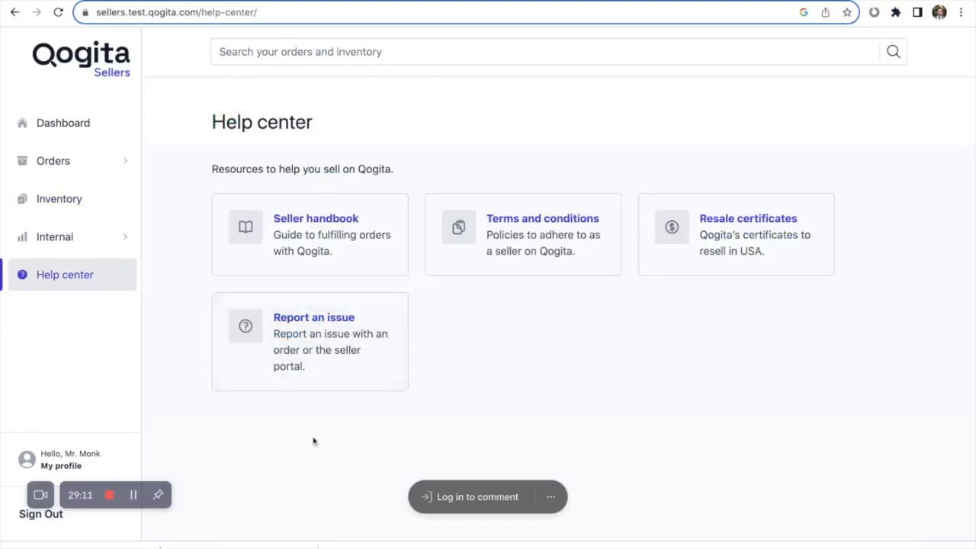
mouse_move(405, 366)
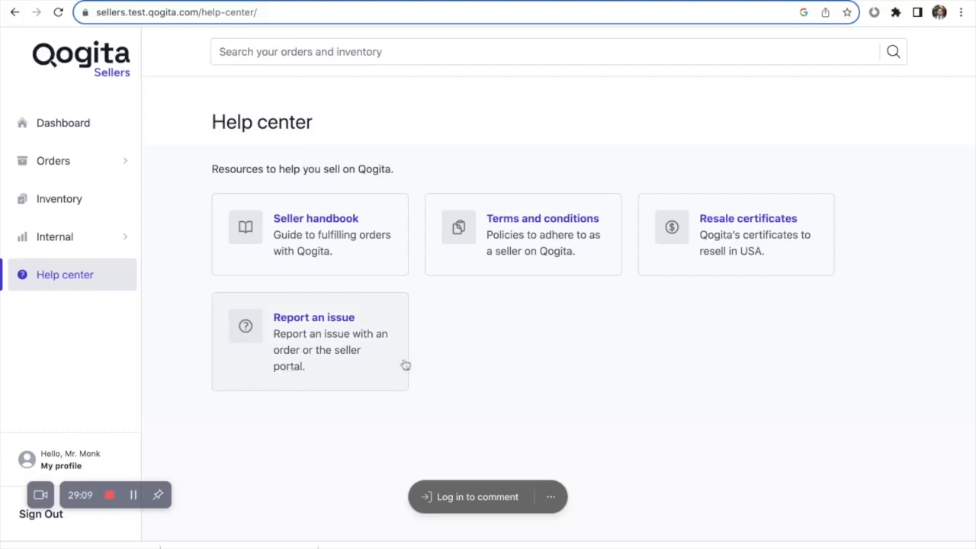
mouse_move(410, 363)
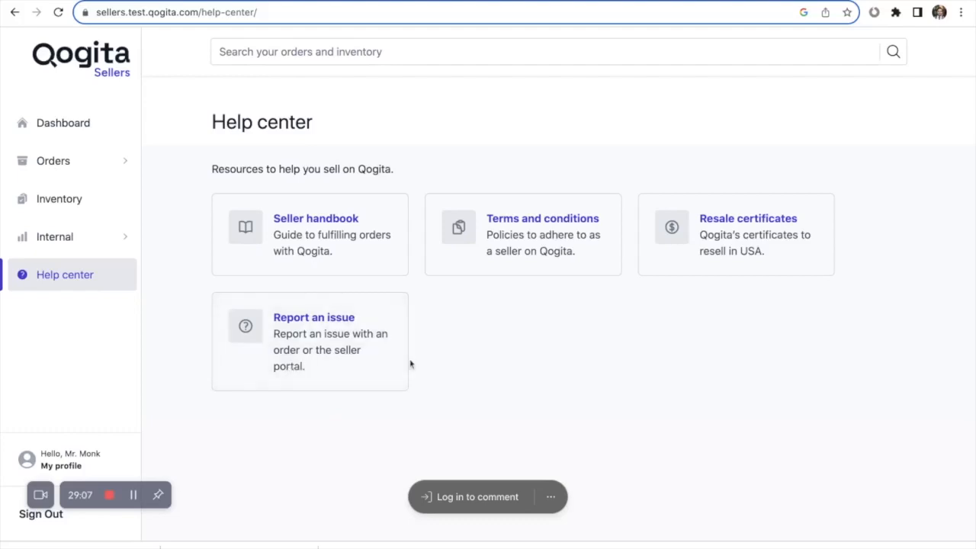
mouse_move(479, 374)
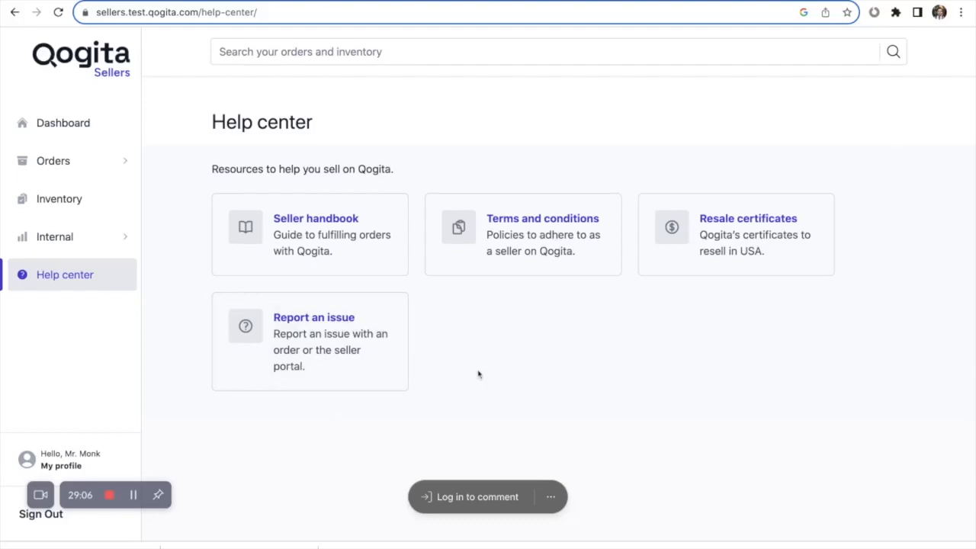
mouse_move(360, 263)
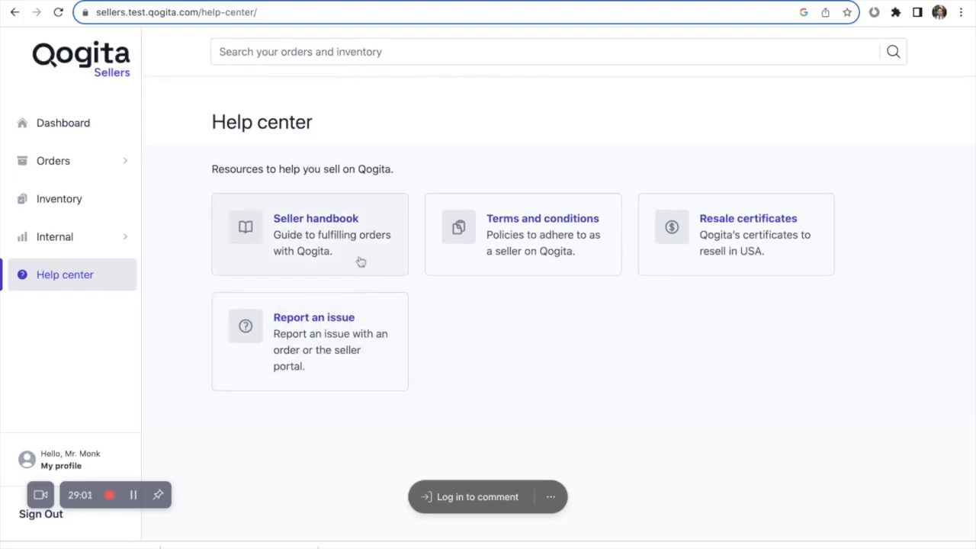
mouse_move(555, 384)
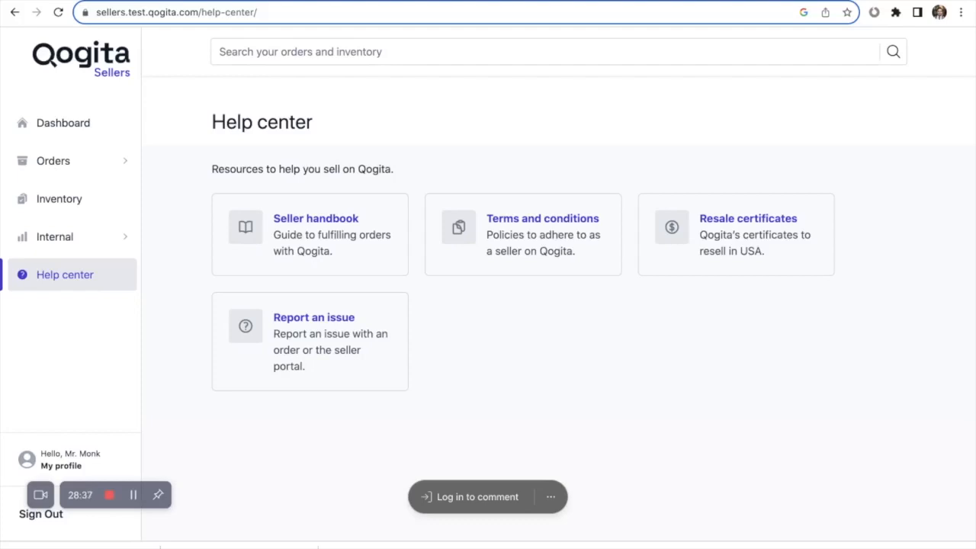
mouse_move(160, 537)
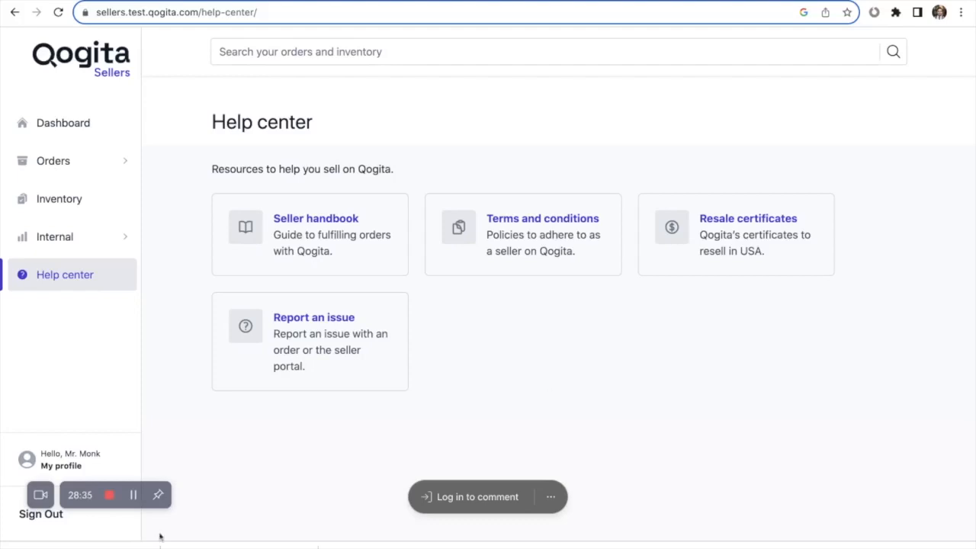